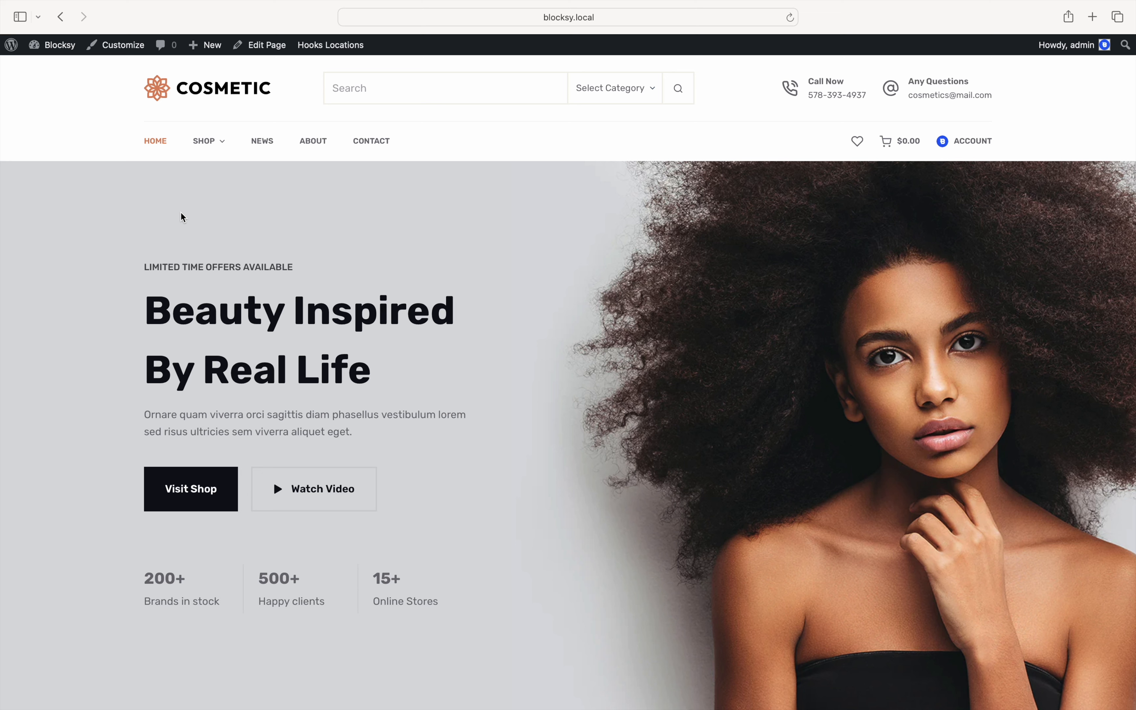
mouse_move(97, 96)
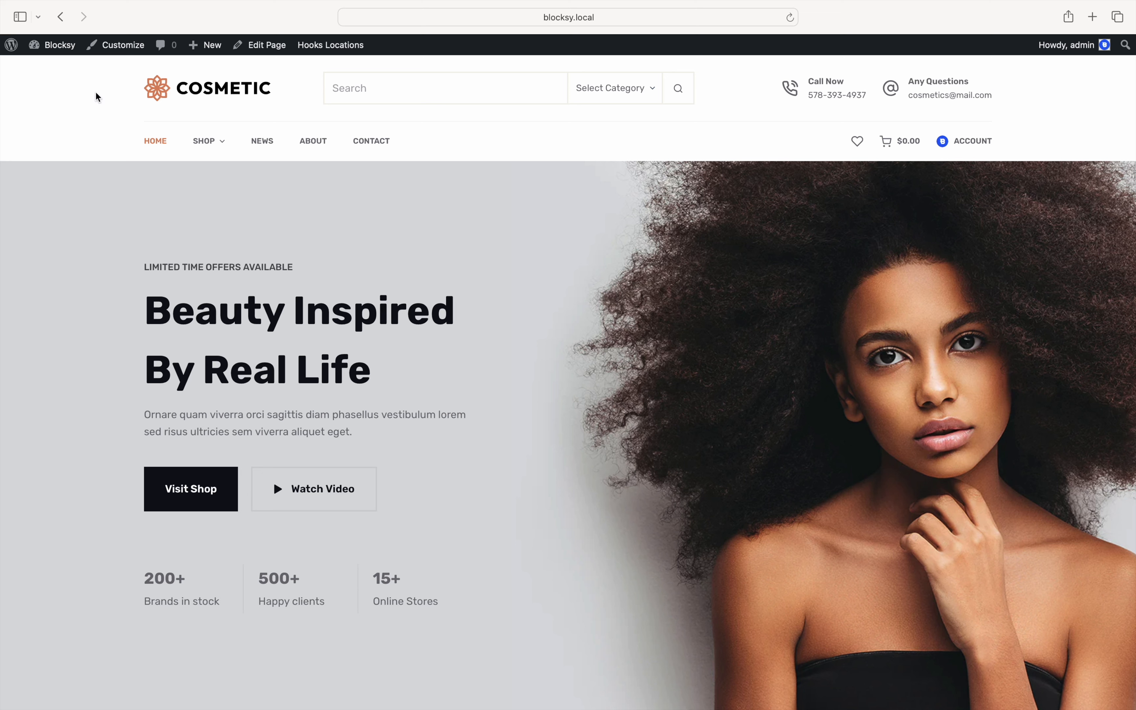
Open the Blocksy theme dashboard from the admin bar on the storefront.
click(60, 44)
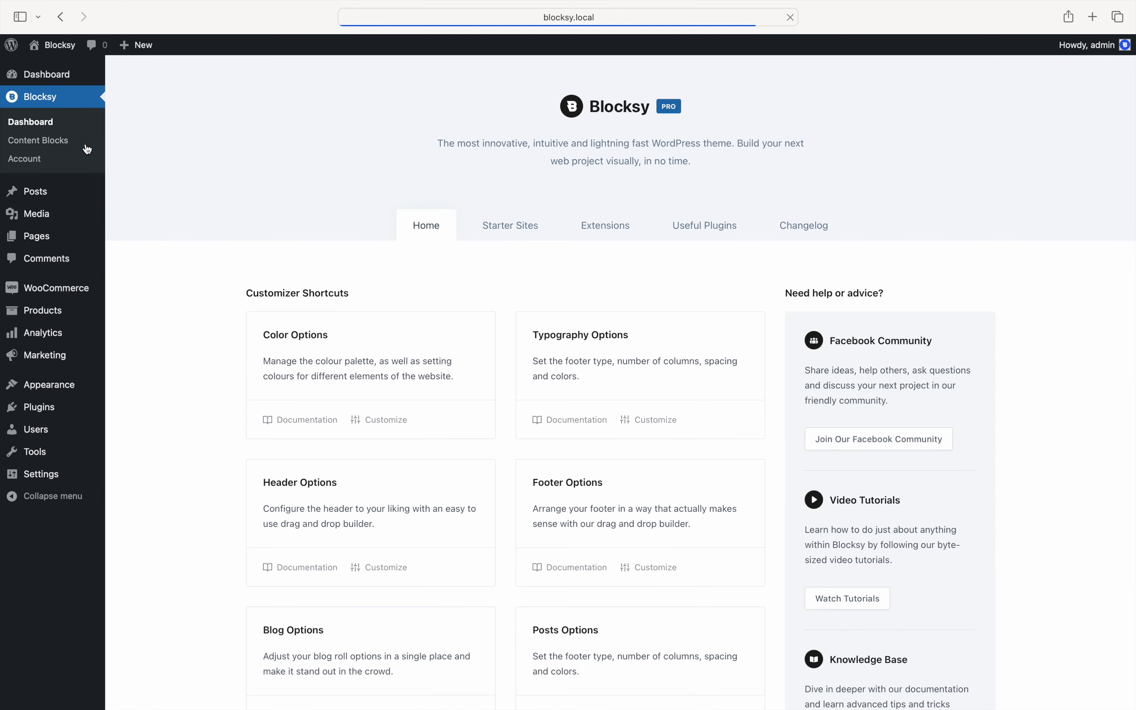
Turn on Compare View in the Shop Extra extension under Extensions.
click(605, 226)
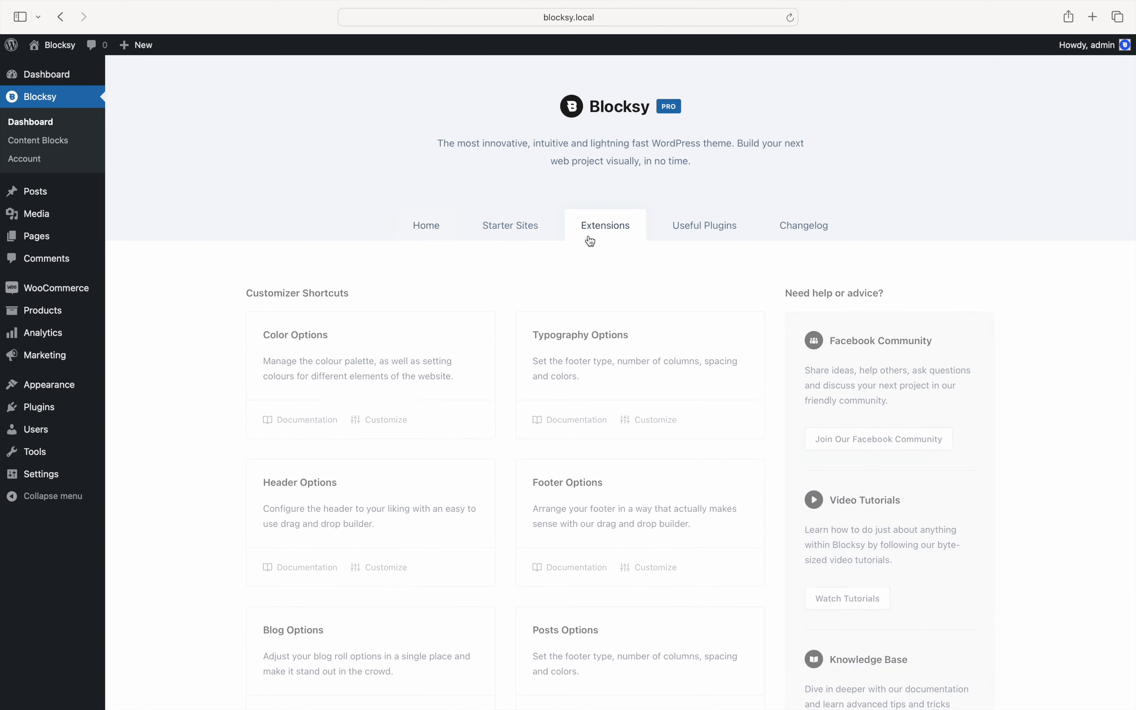
click(604, 225)
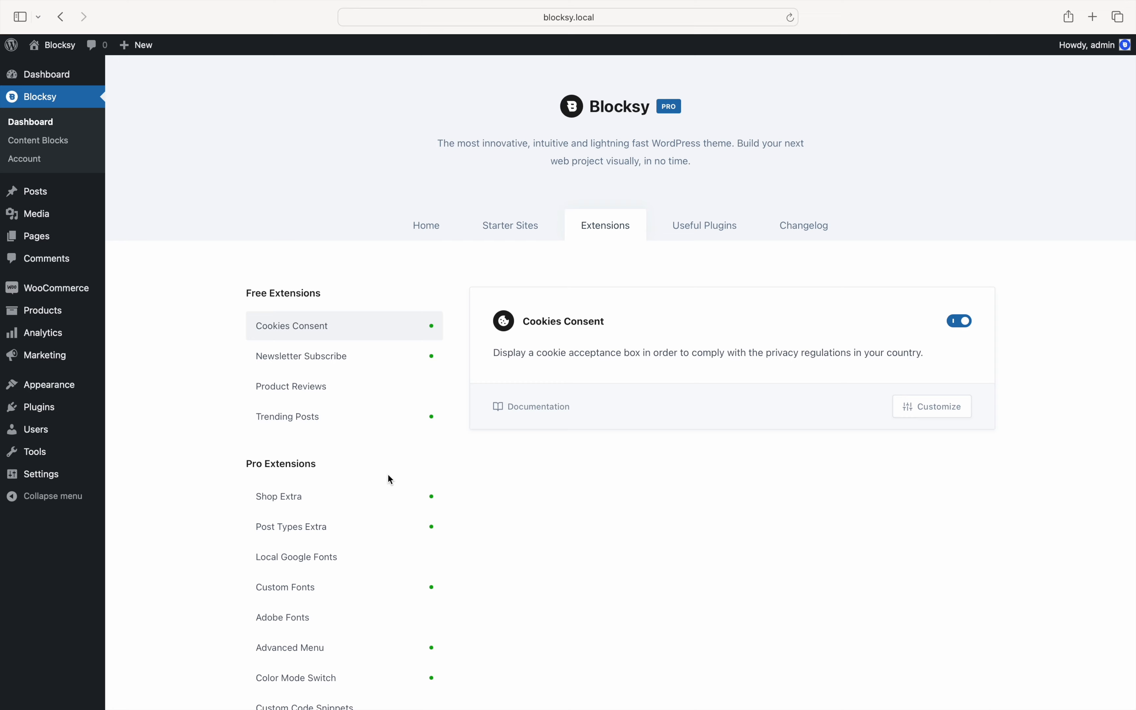
click(278, 496)
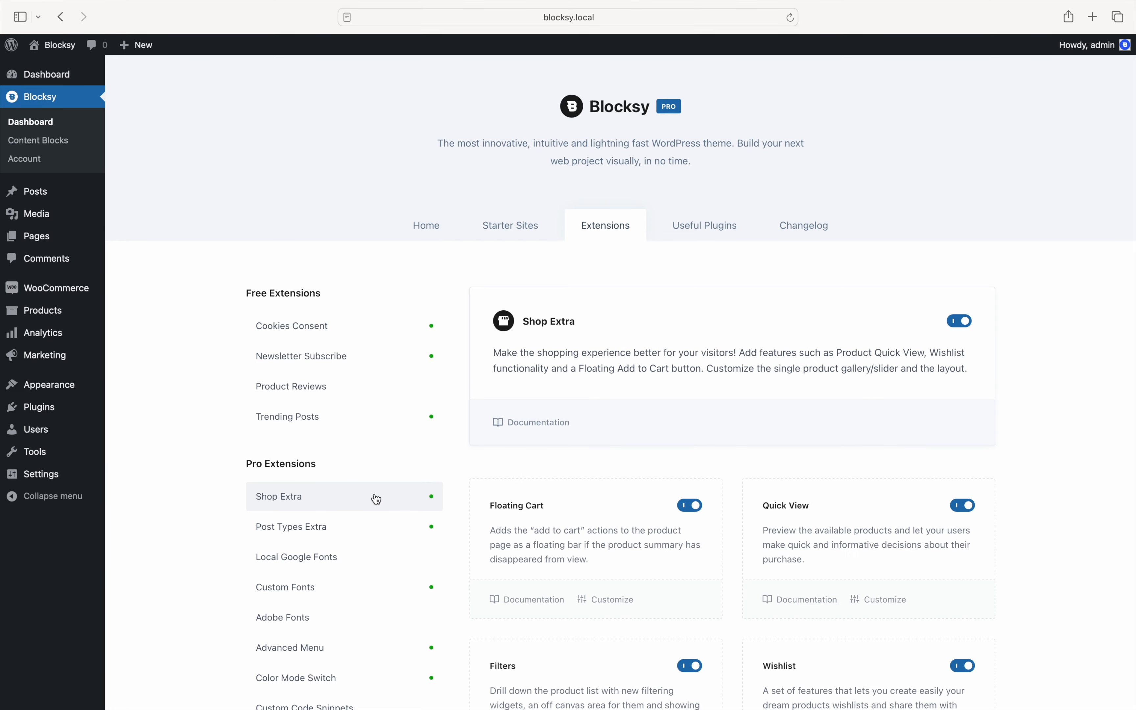
scroll(down, 3)
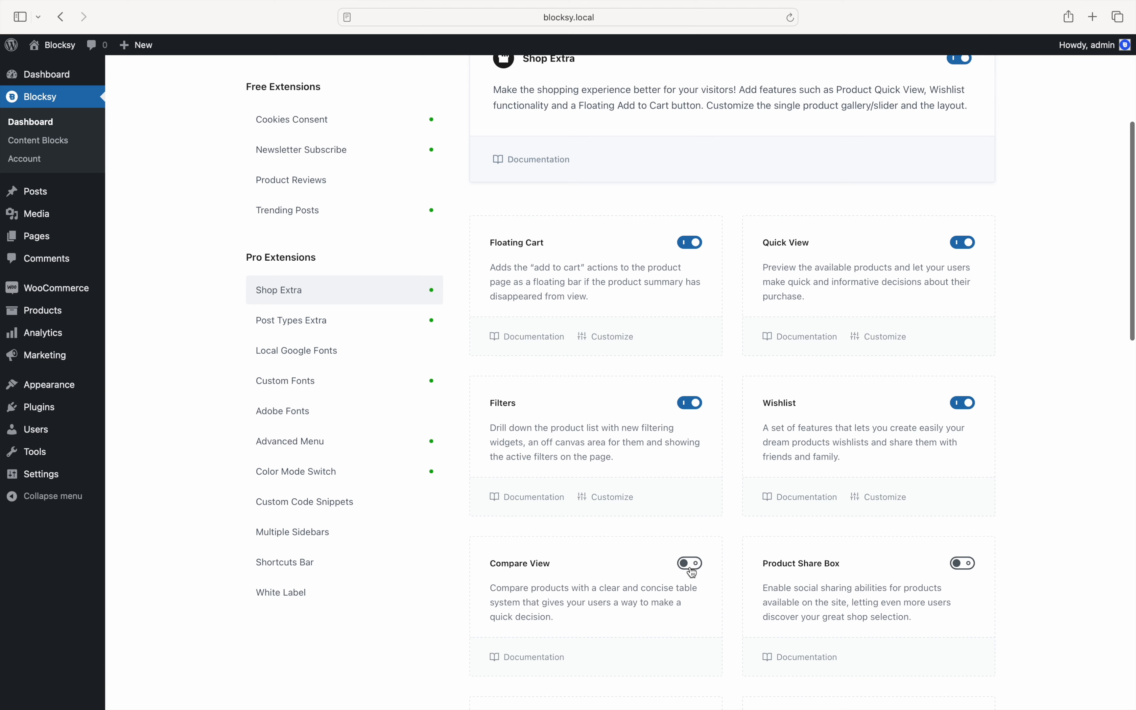
click(689, 562)
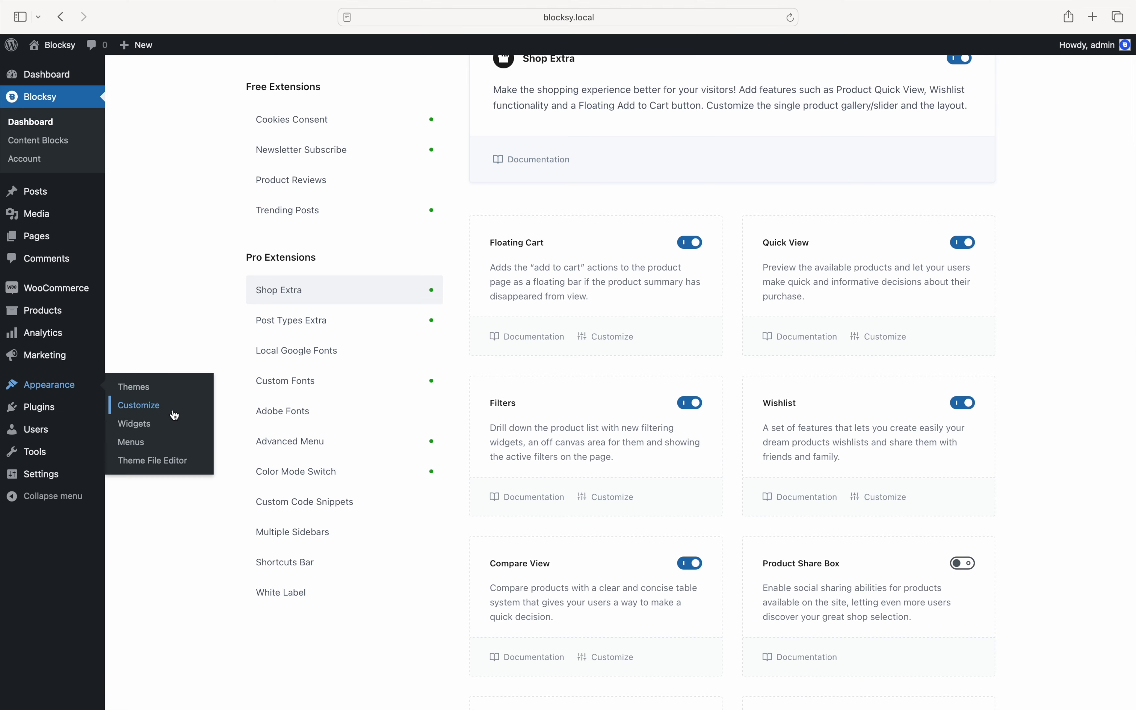
Place the Compare element in the header's bottom row between Wishlist and Cart and open its settings.
click(138, 405)
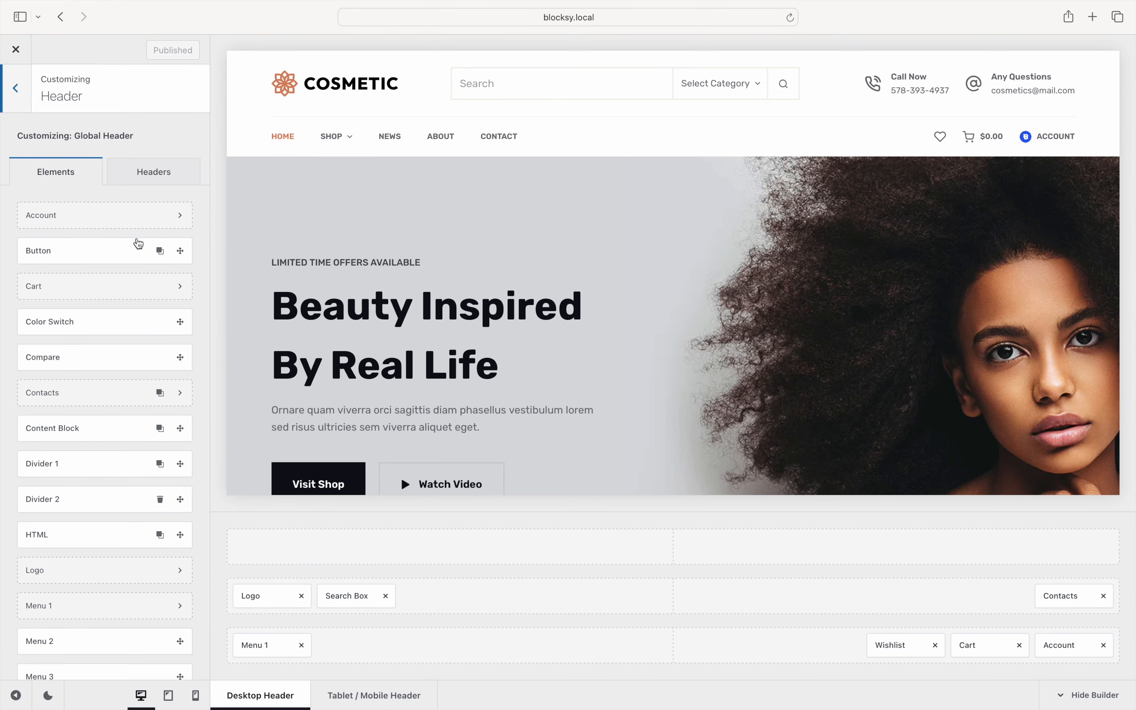
mouse_move(72, 355)
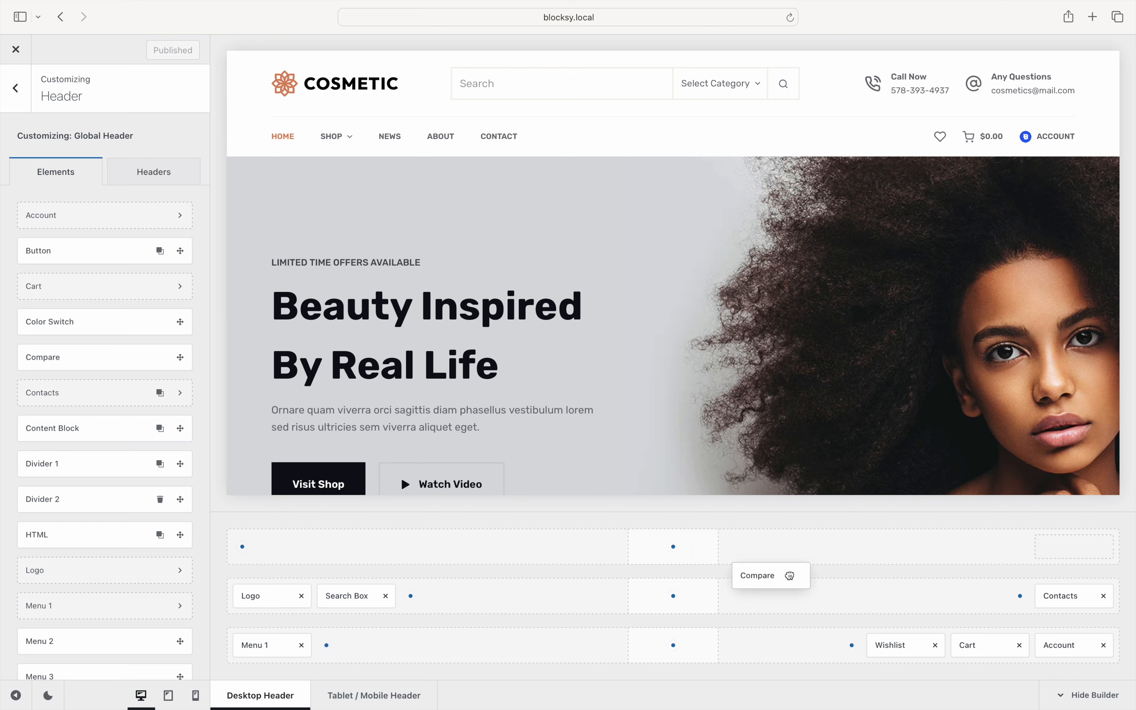
drag(770, 575, 905, 645)
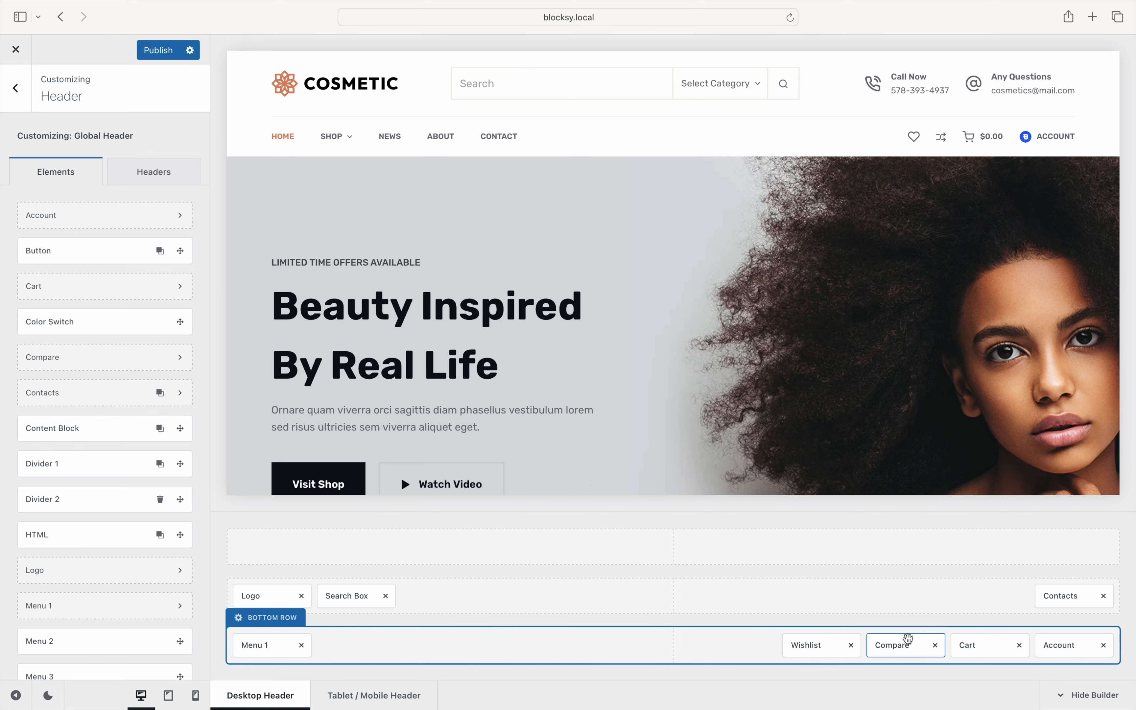
click(892, 645)
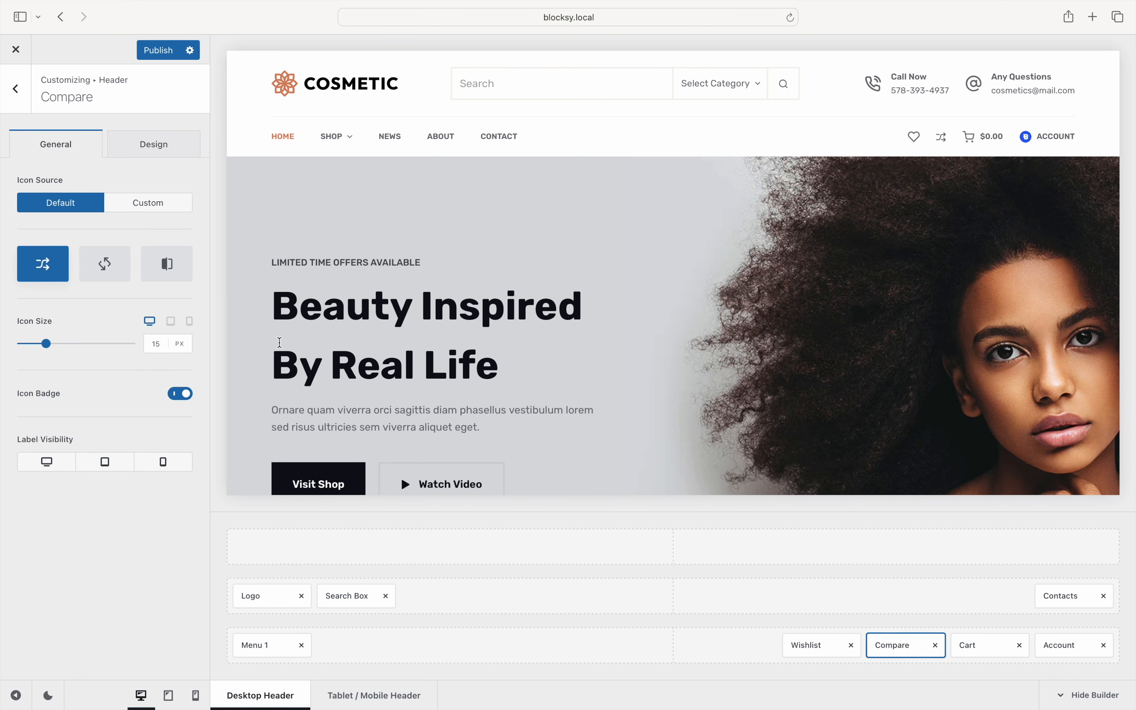
mouse_move(104, 263)
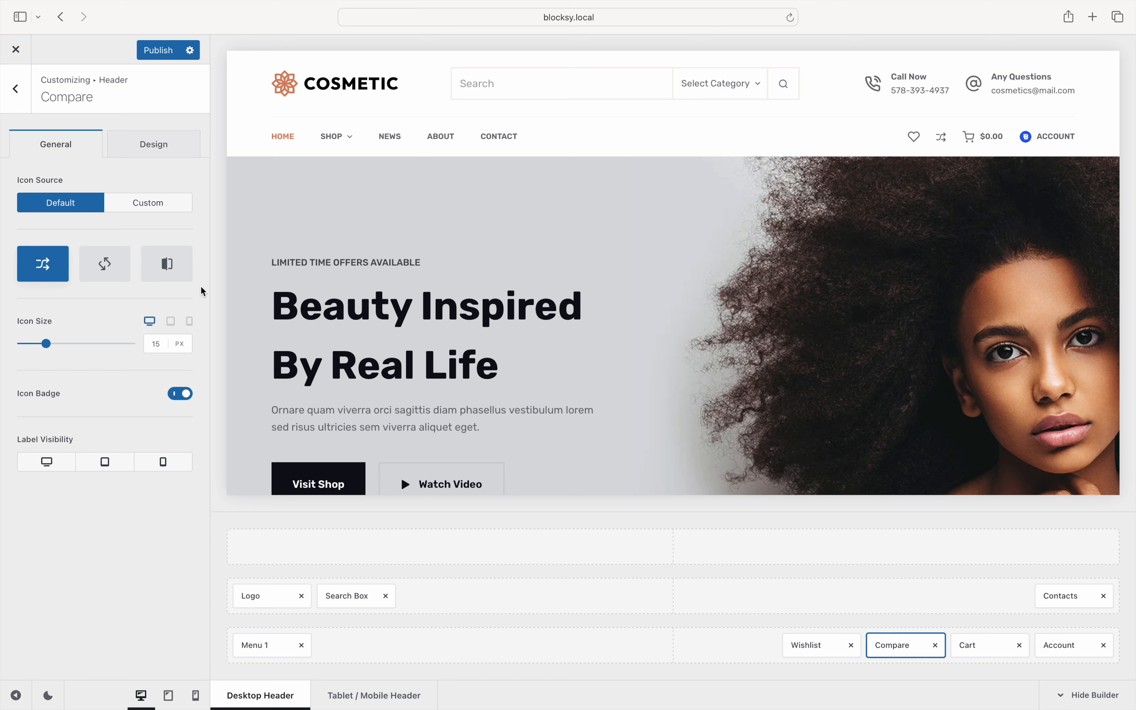
mouse_move(201, 341)
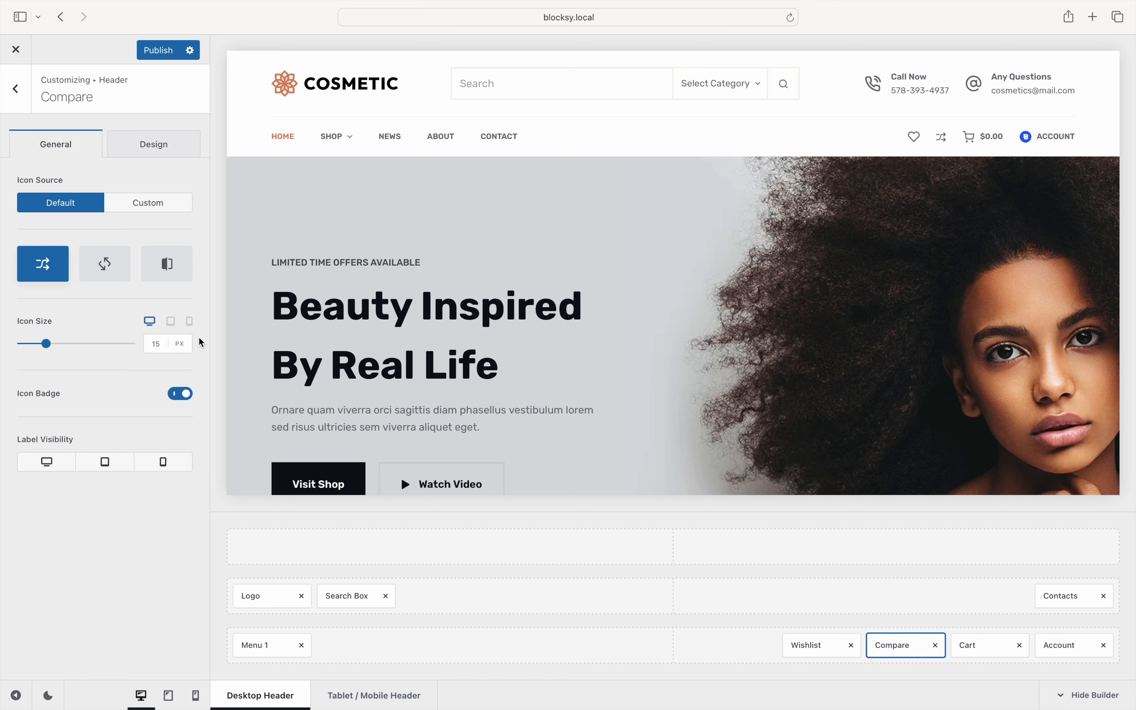
mouse_move(199, 396)
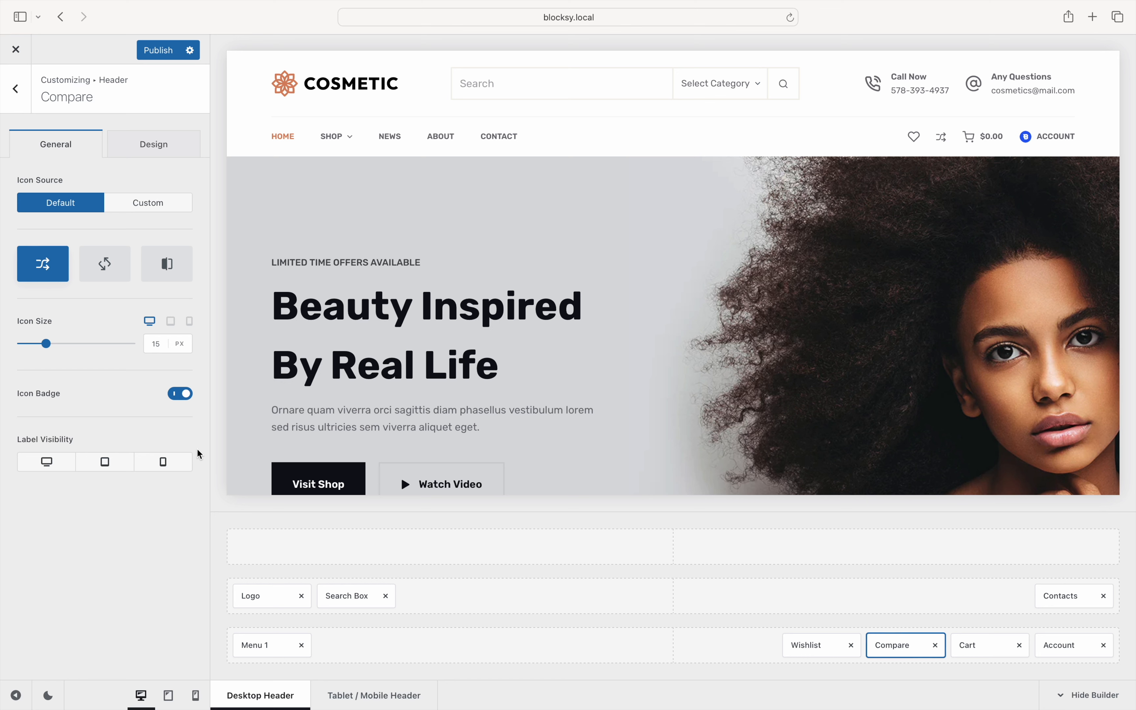
Review the WooCommerce General > Compare settings: modal placement, table fields, compare bar on.
click(14, 87)
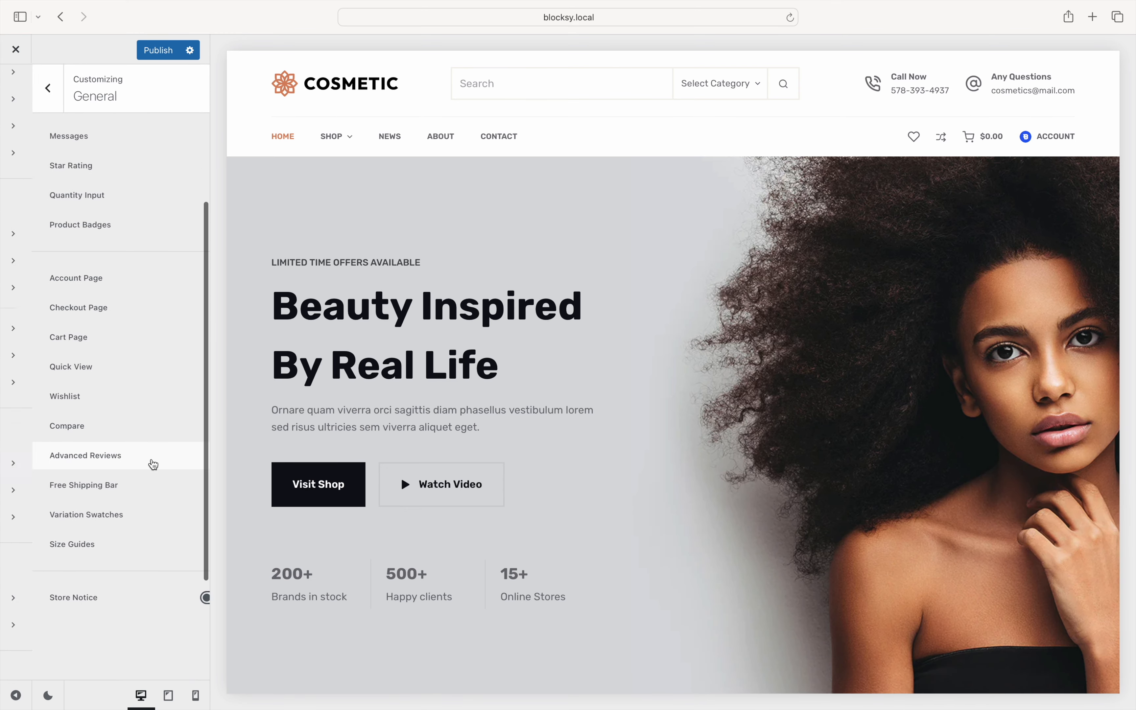
click(66, 426)
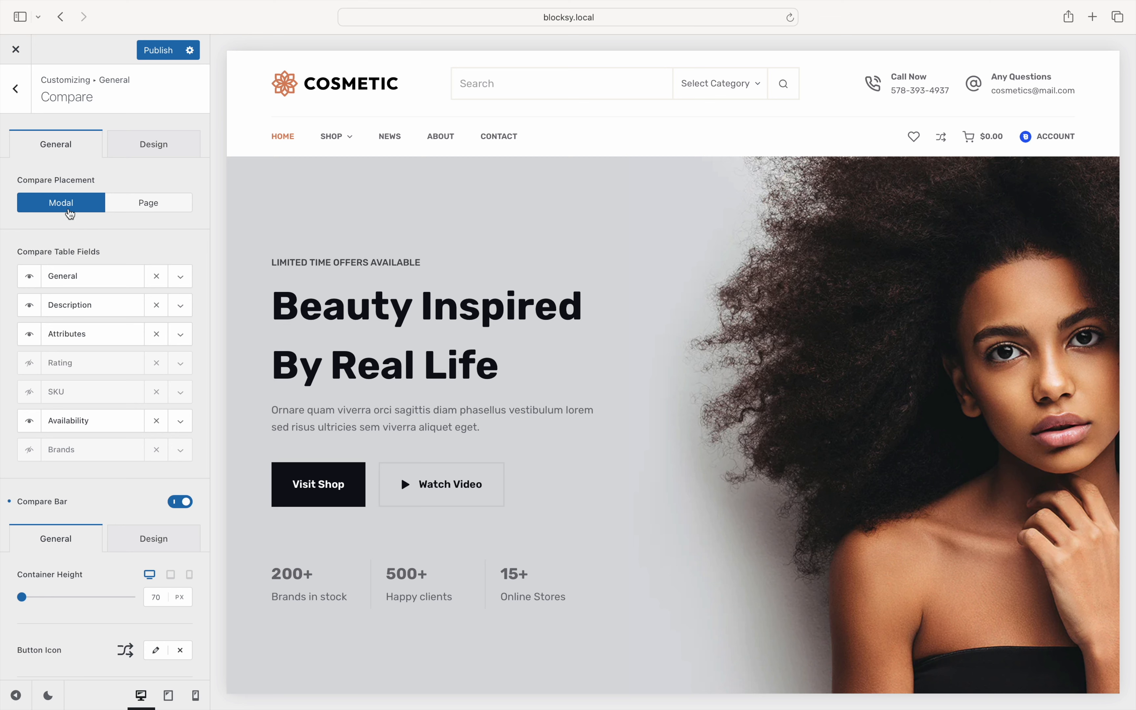
mouse_move(71, 216)
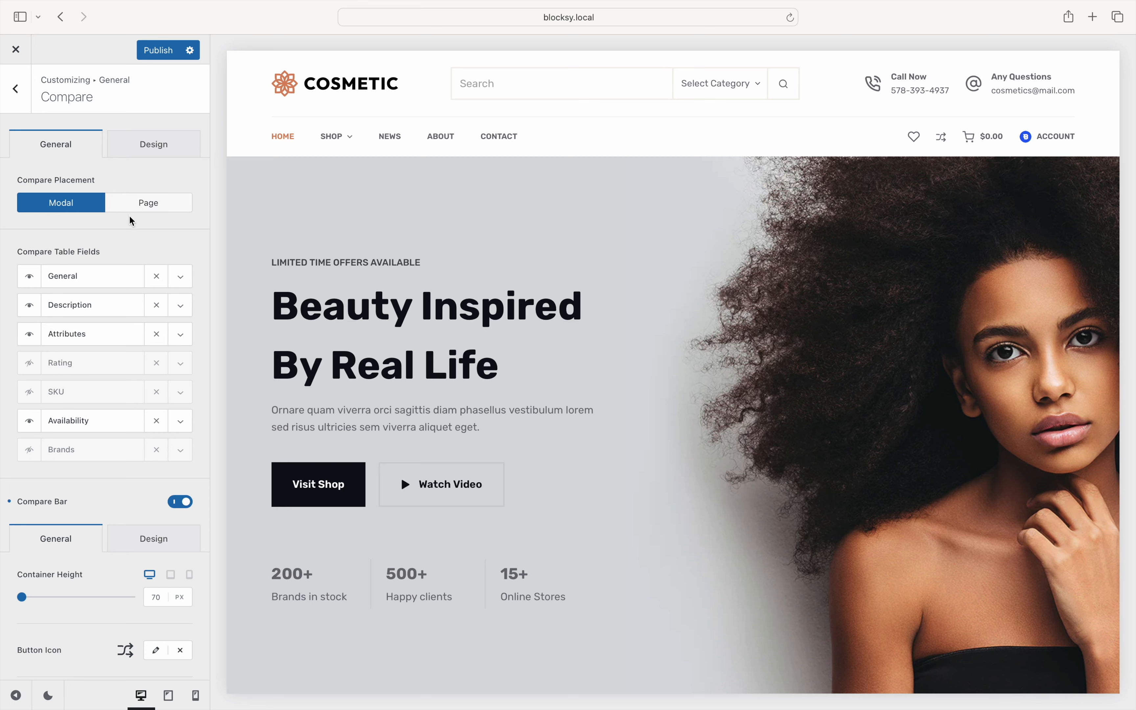
mouse_move(135, 273)
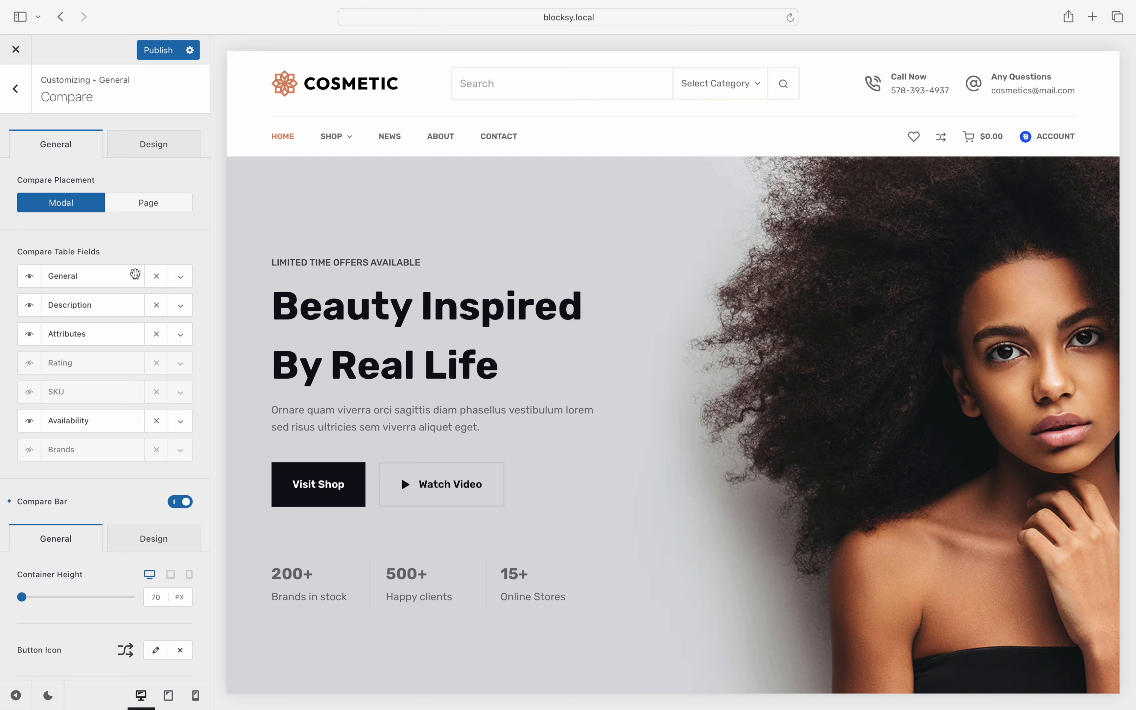
mouse_move(134, 293)
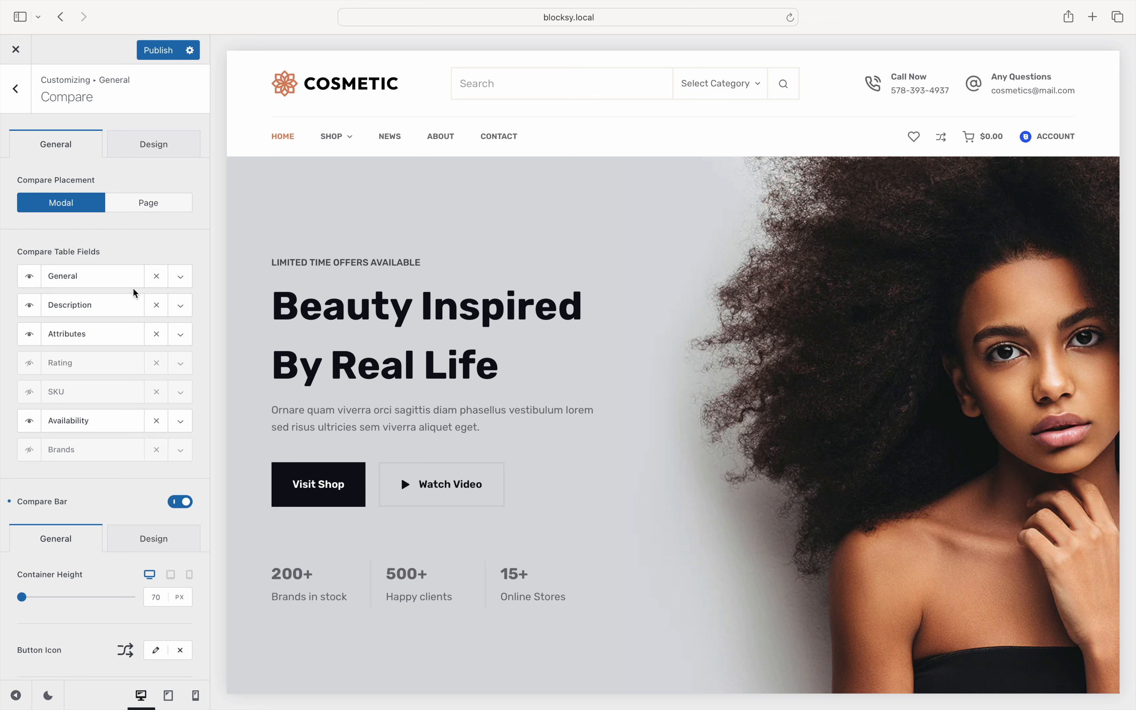
mouse_move(134, 333)
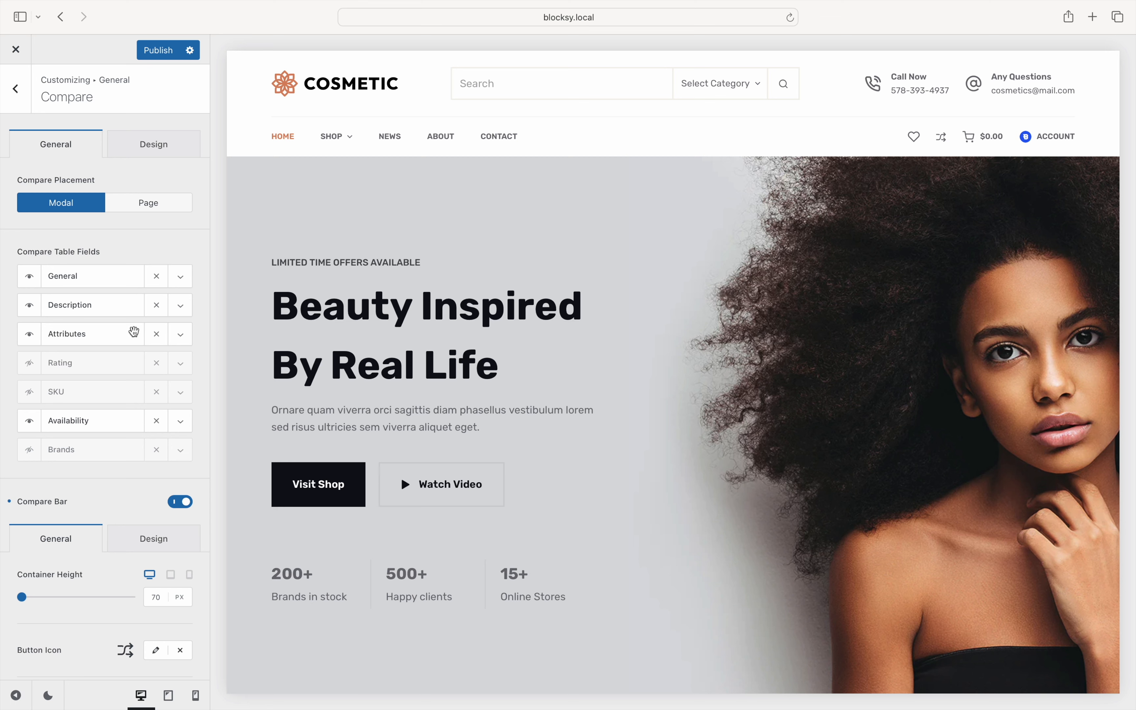
mouse_move(134, 359)
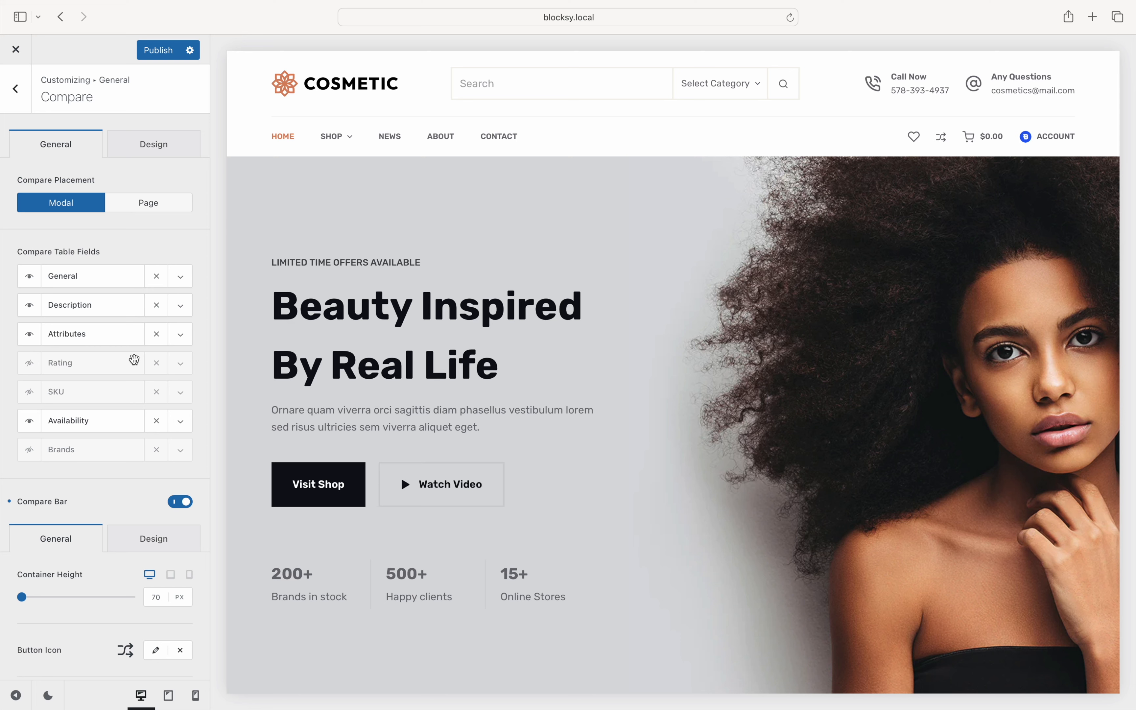
mouse_move(179, 284)
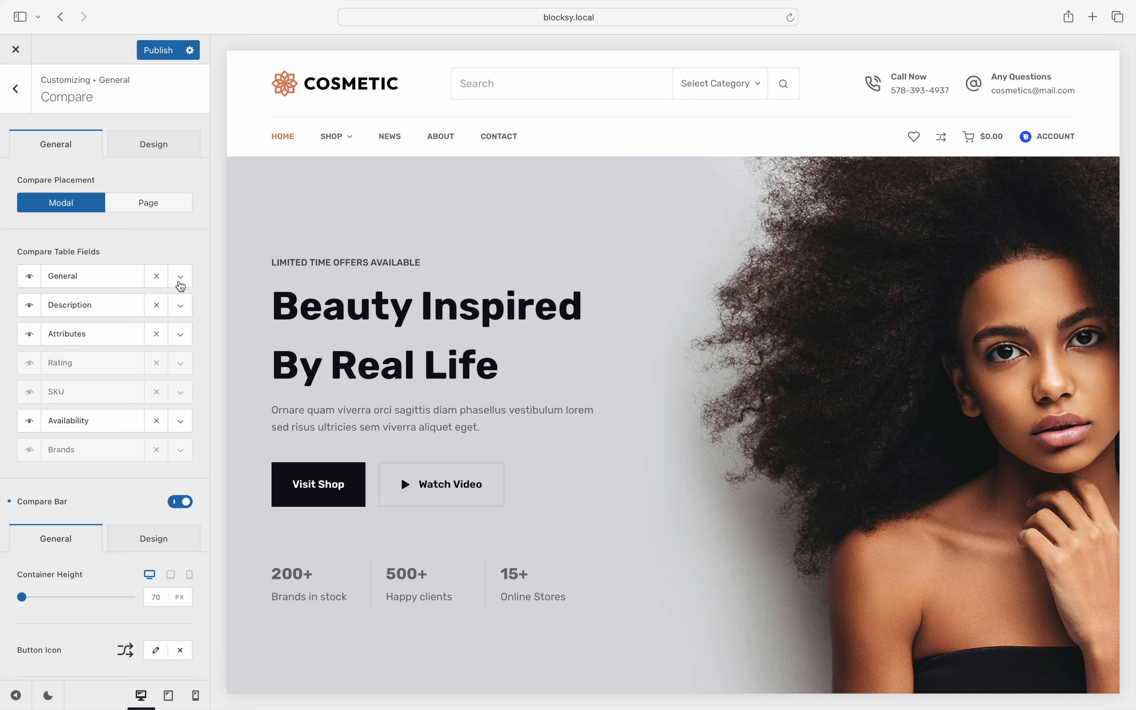
click(179, 276)
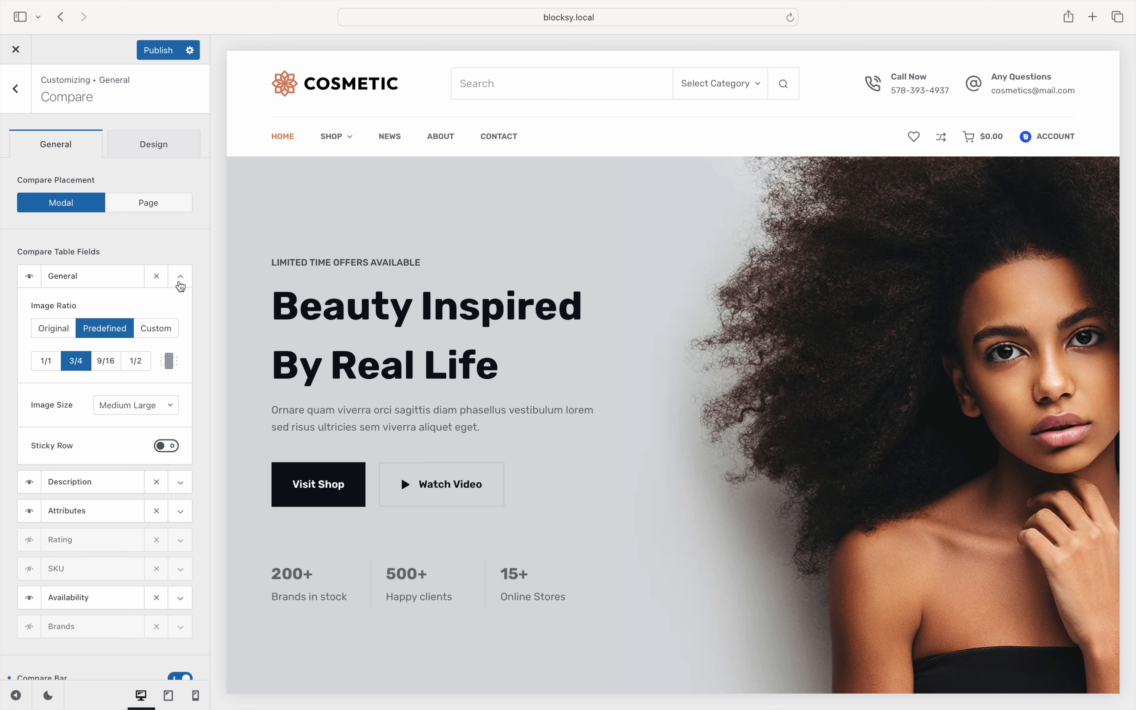
click(179, 276)
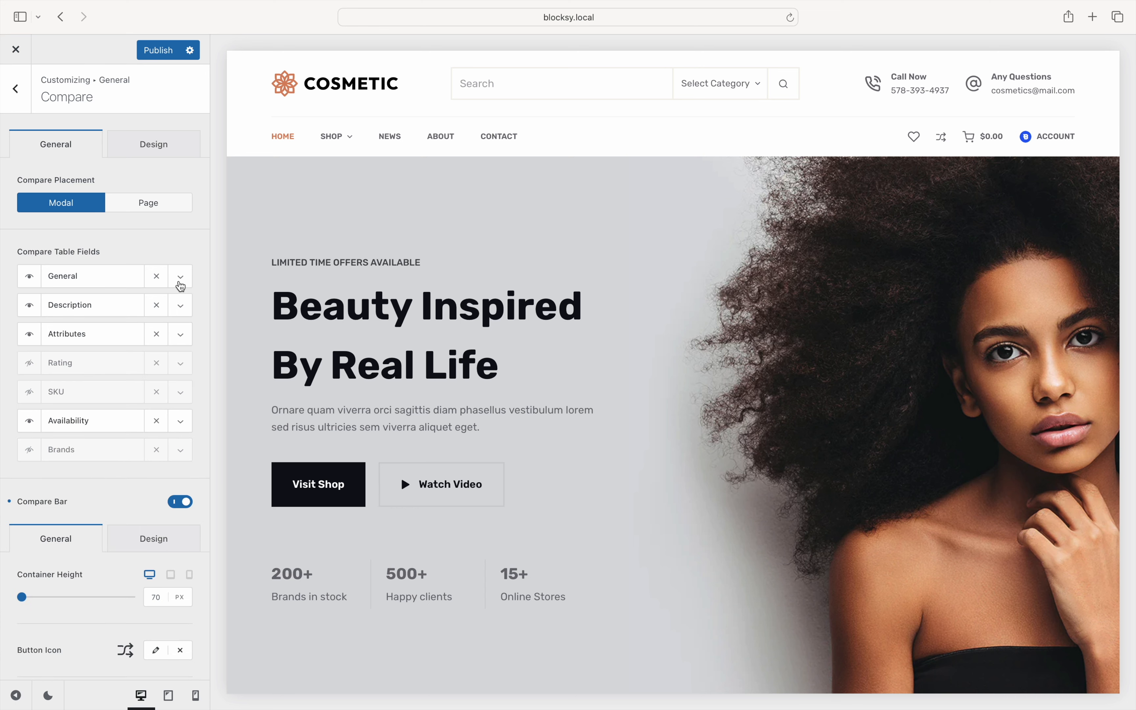
mouse_move(211, 433)
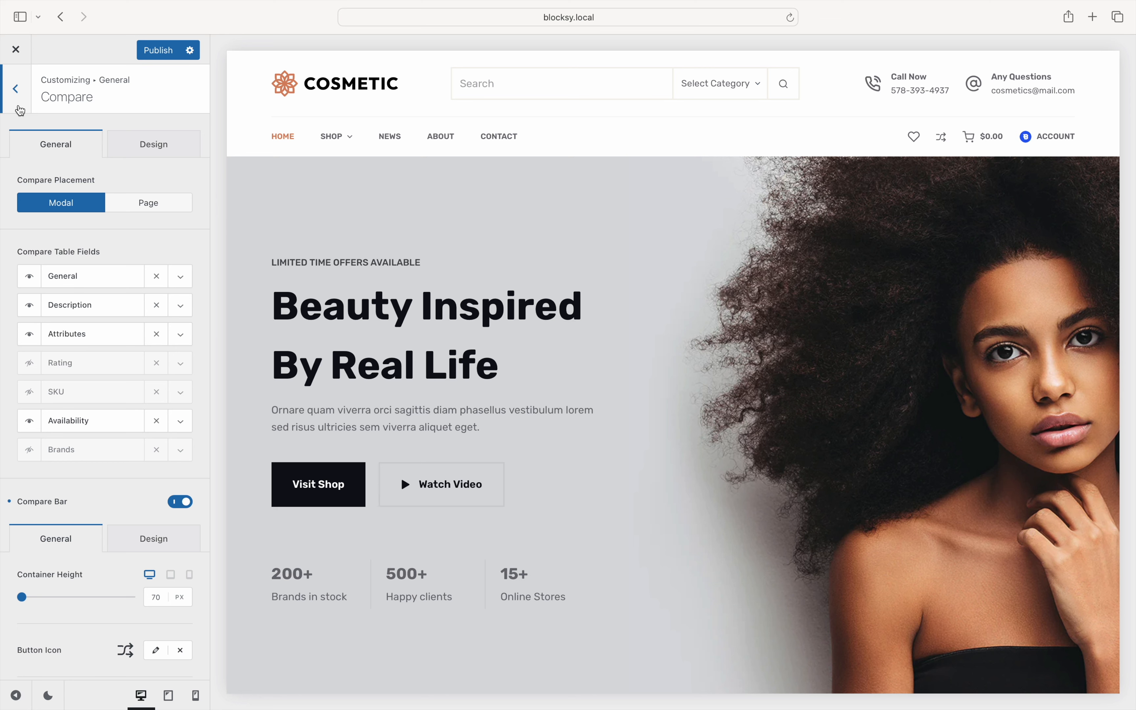
Enable the Compare Button under Additional Actions in Product Archives card options.
click(15, 89)
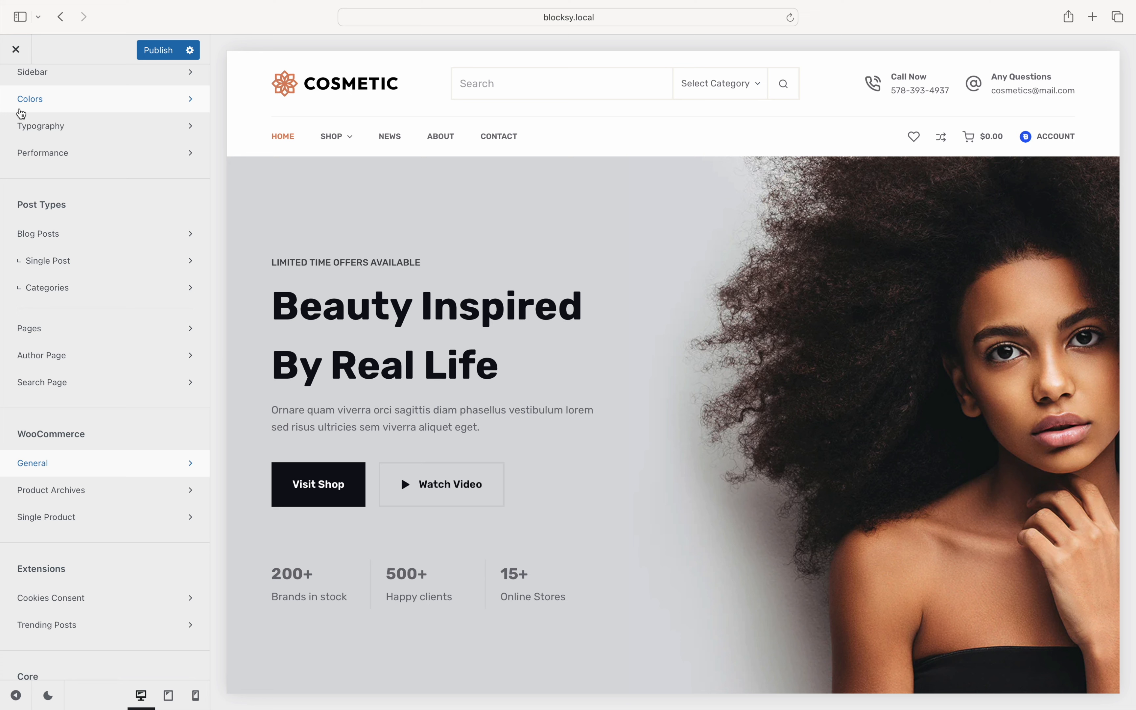
click(51, 489)
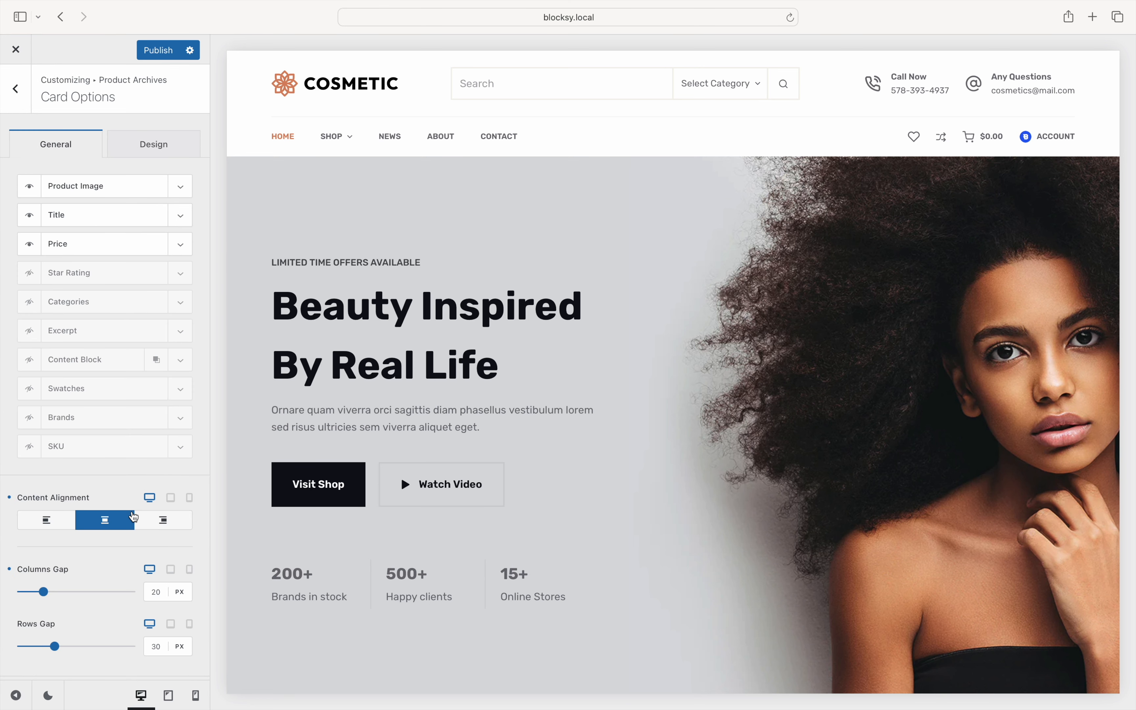
scroll(down, 3)
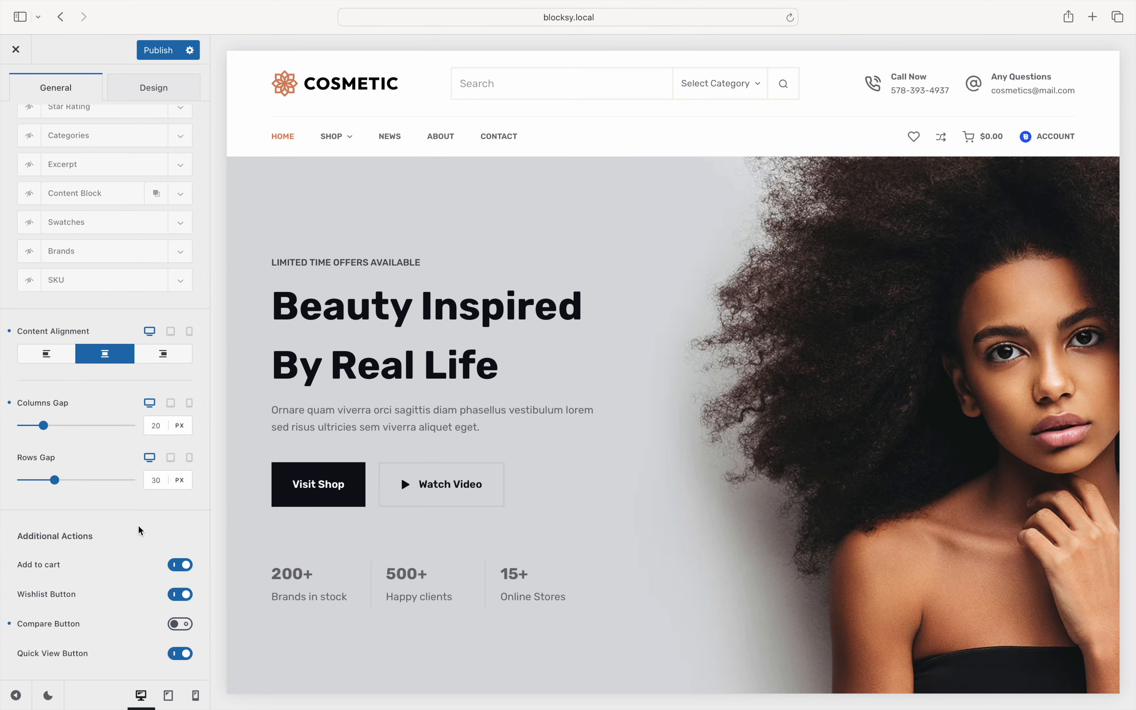
click(179, 624)
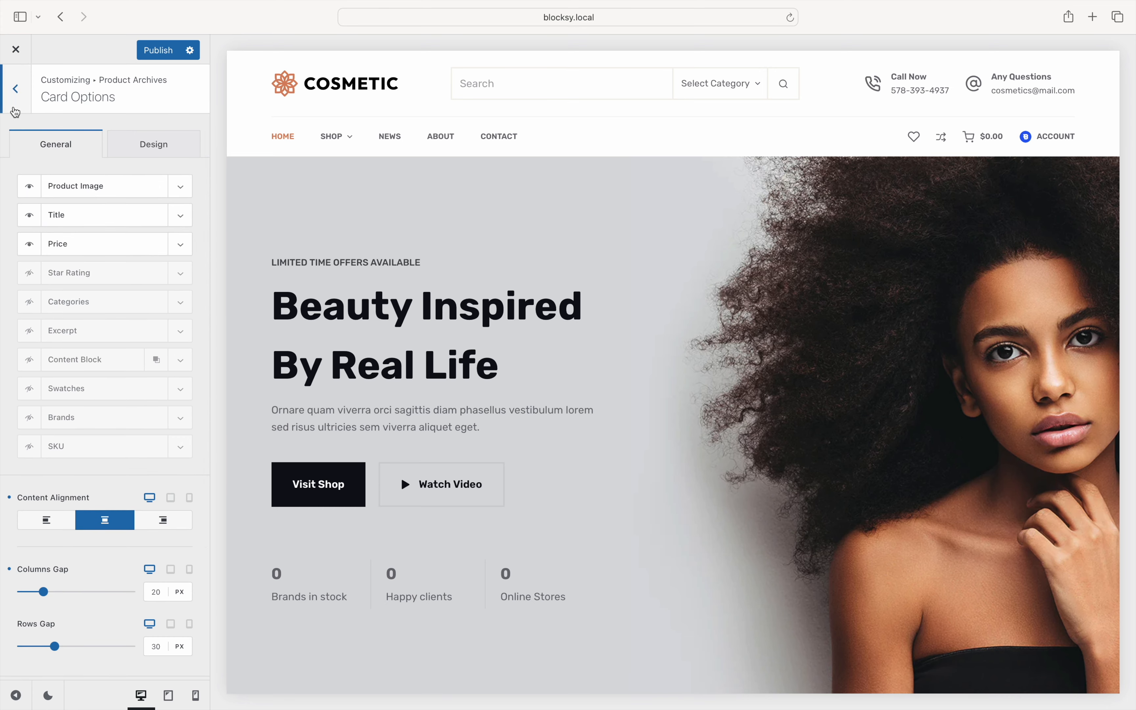
Make the Compare action visible under Additional Actions in Single Product elements.
click(15, 87)
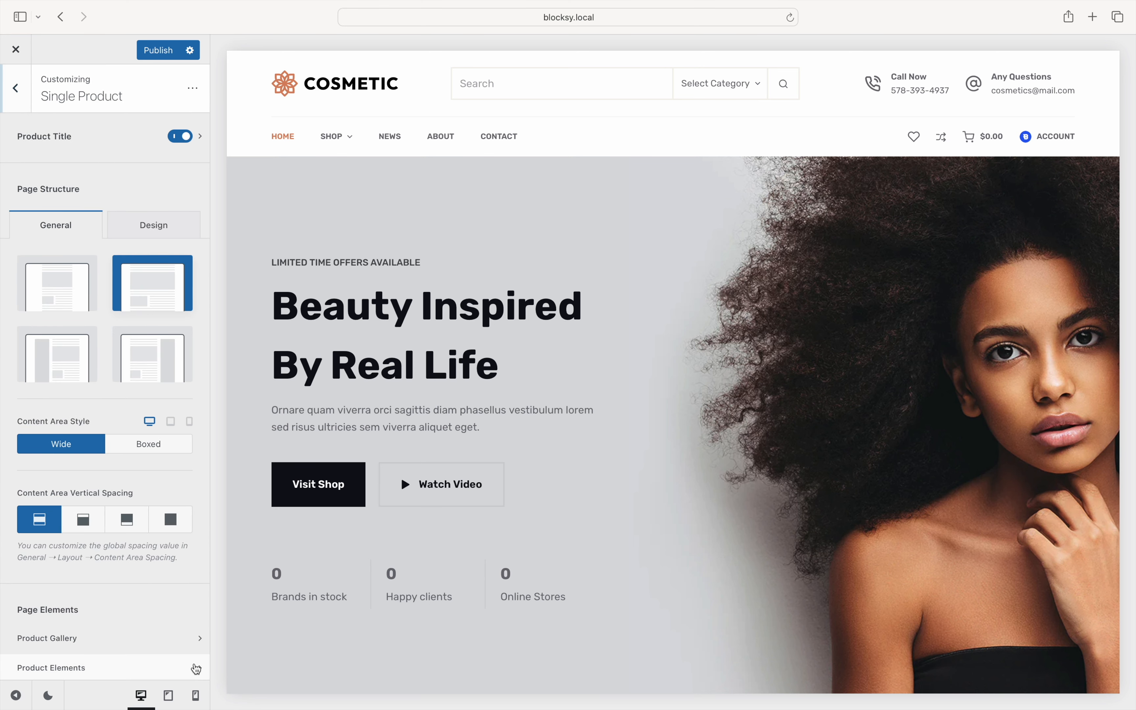
click(50, 667)
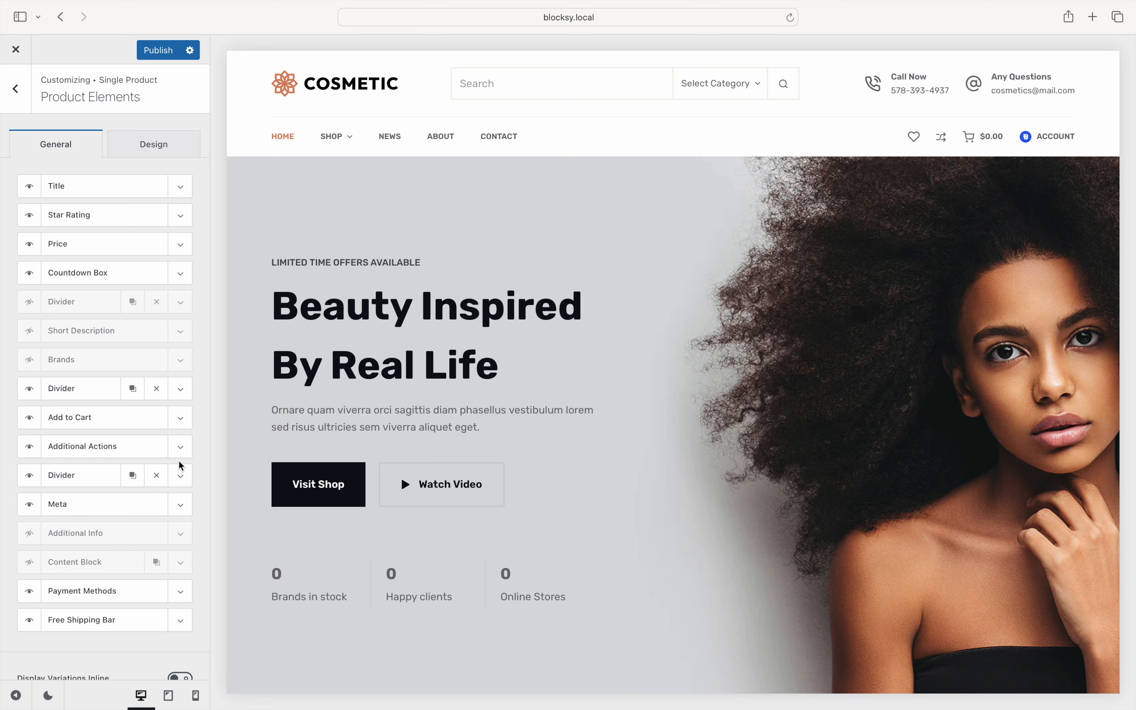
click(82, 446)
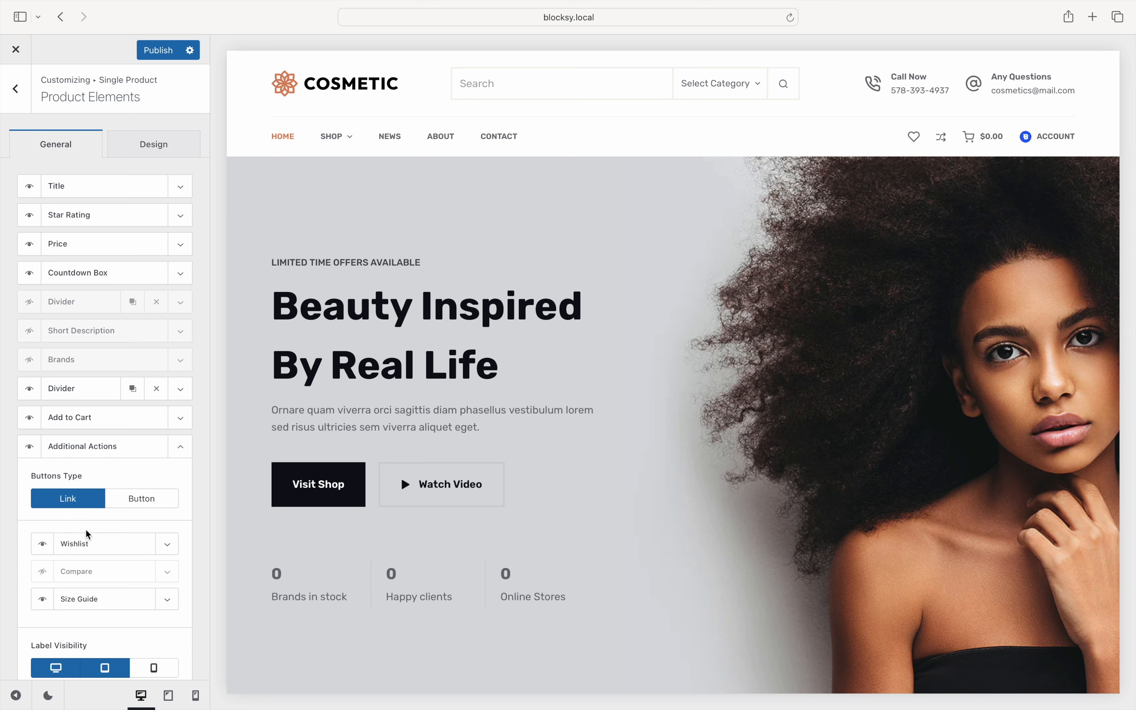
click(42, 571)
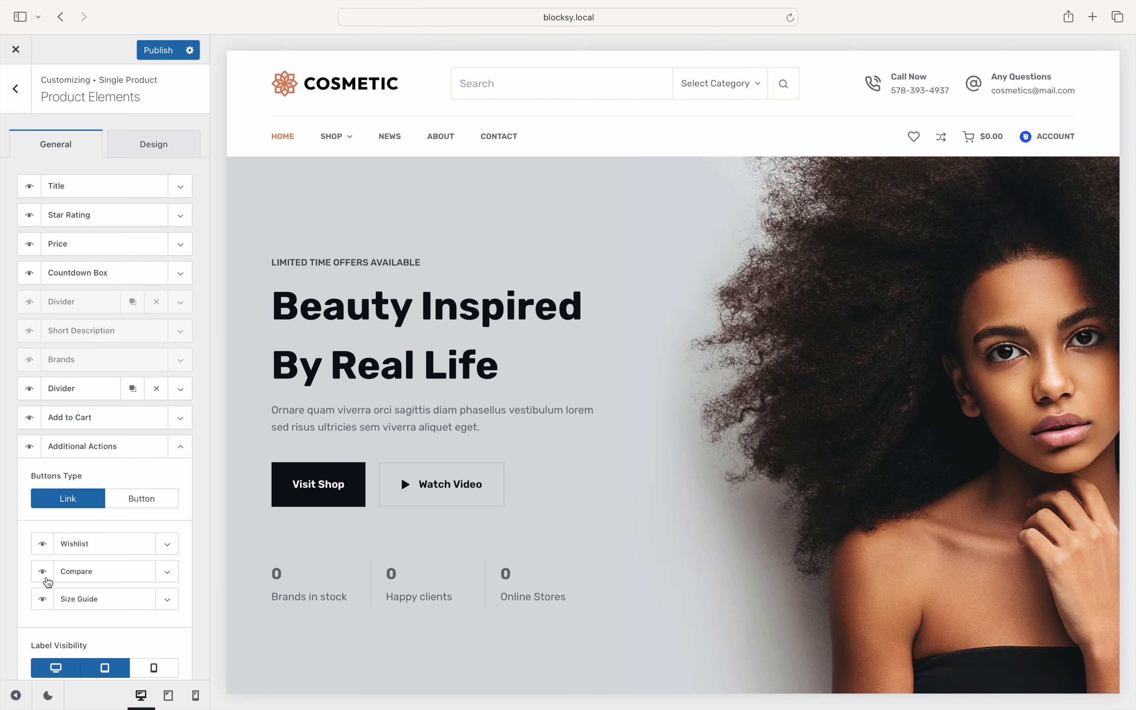
Publish the customizer changes.
click(157, 50)
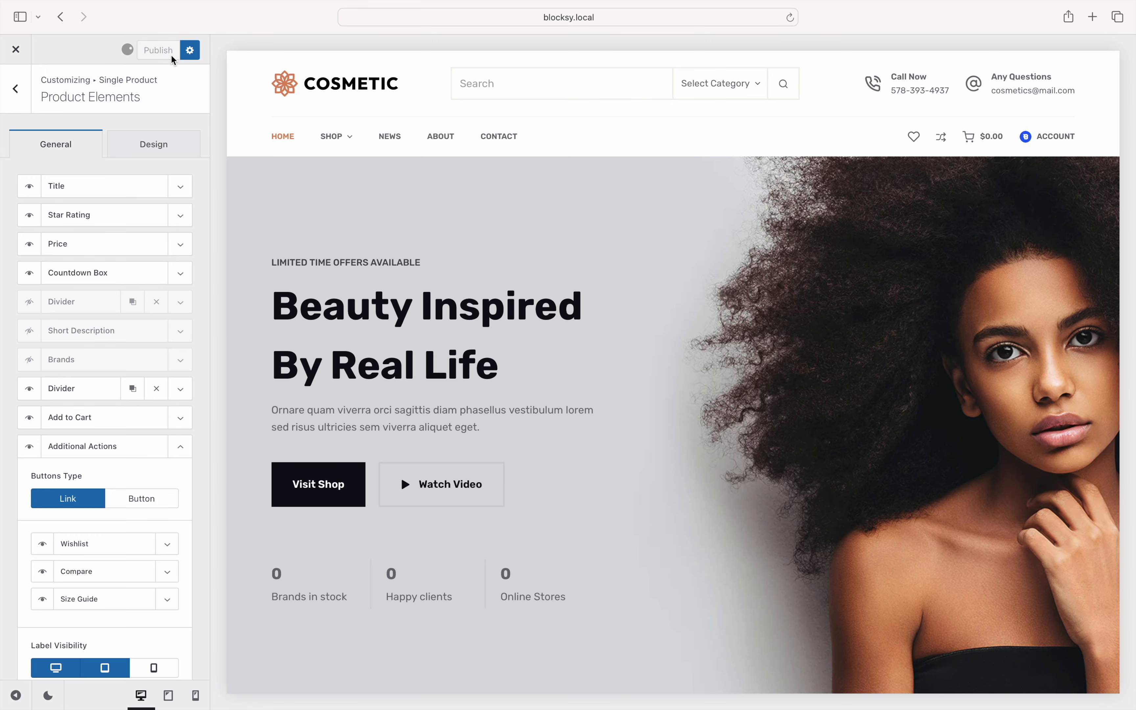
click(157, 49)
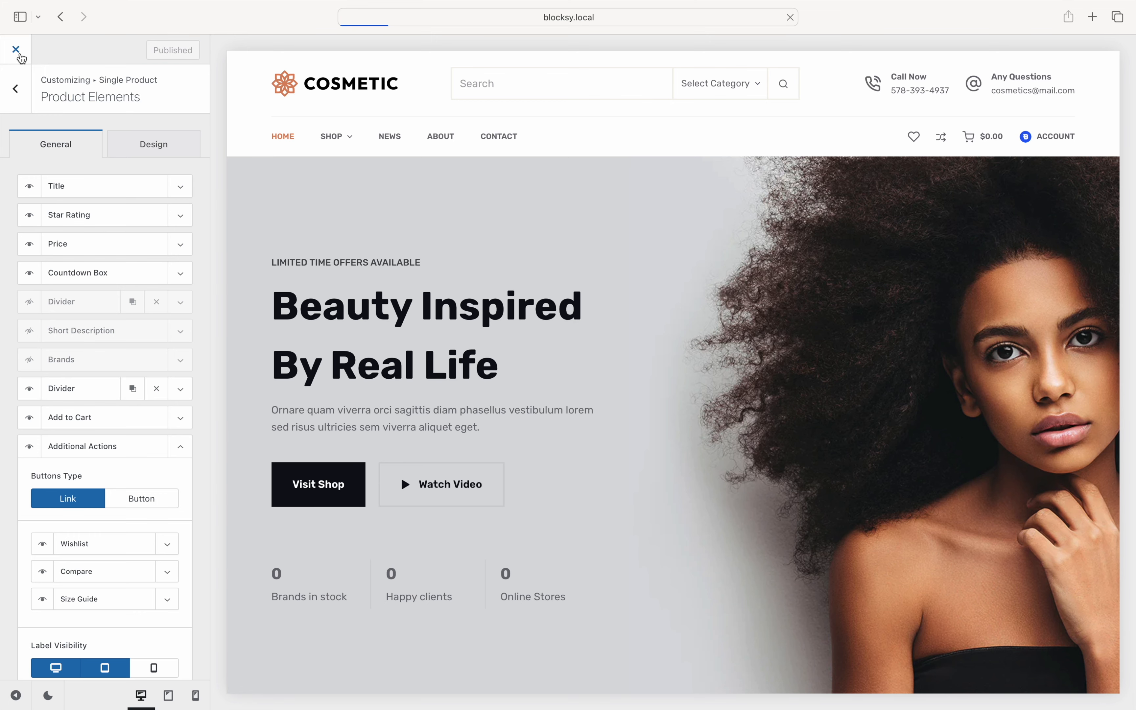
On the live Shop page, remove Quis Eleifend from the compare bar, leaving two products.
click(20, 49)
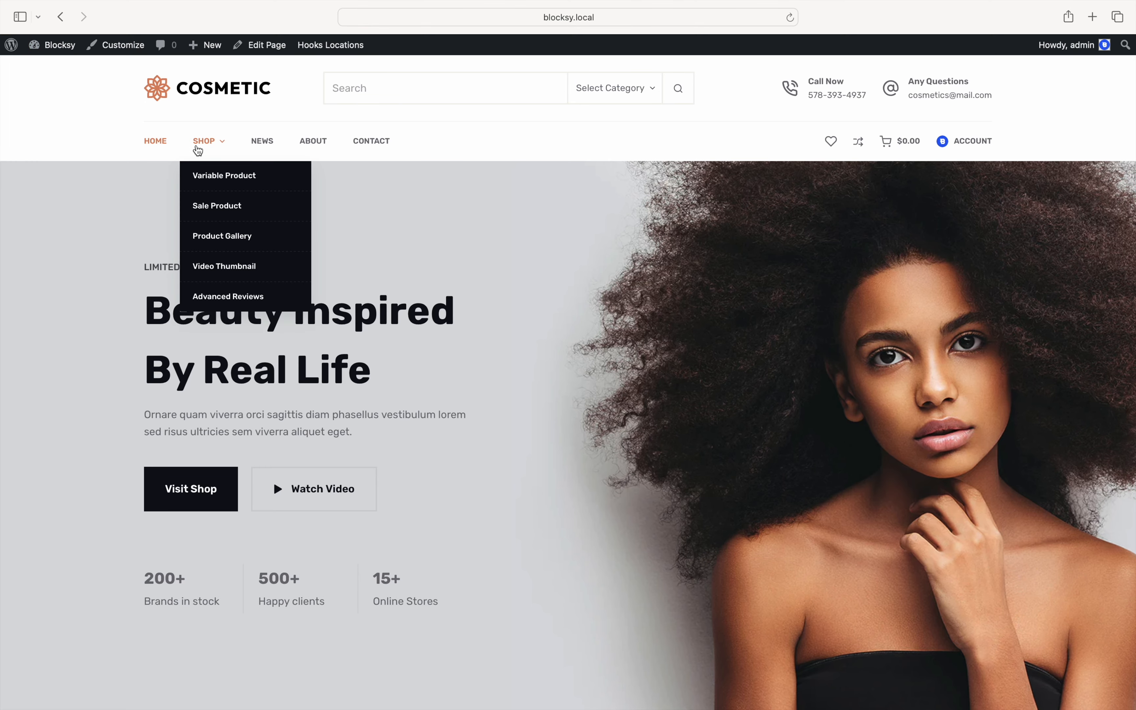
click(203, 141)
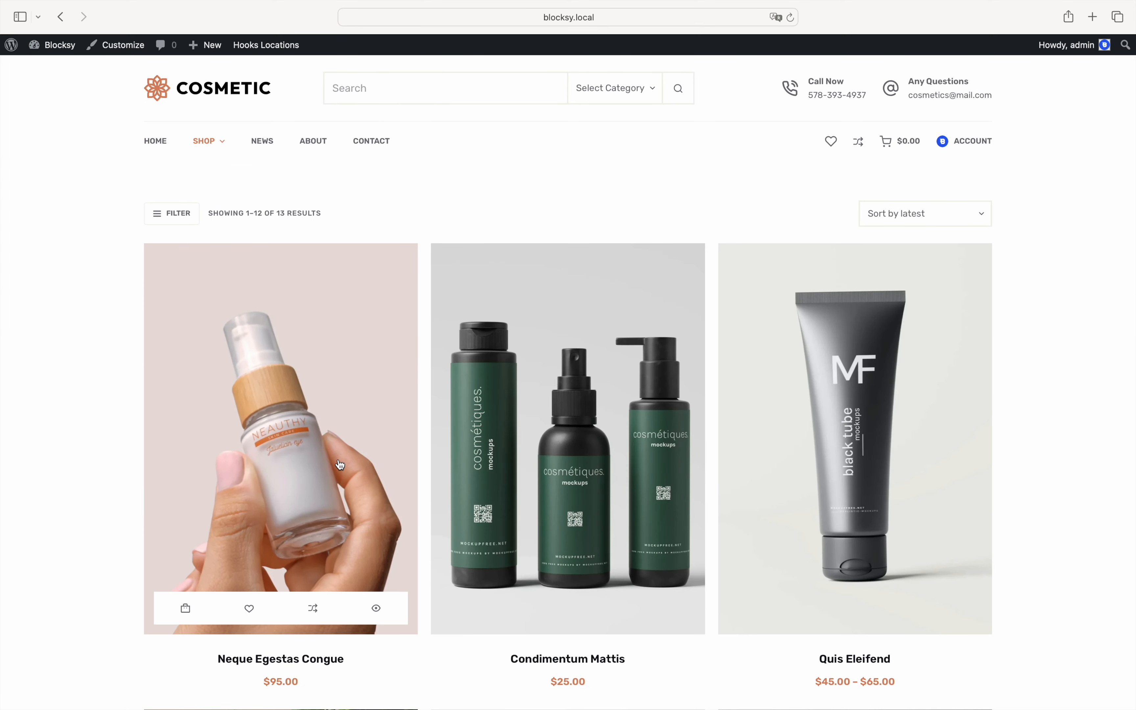
mouse_move(312, 608)
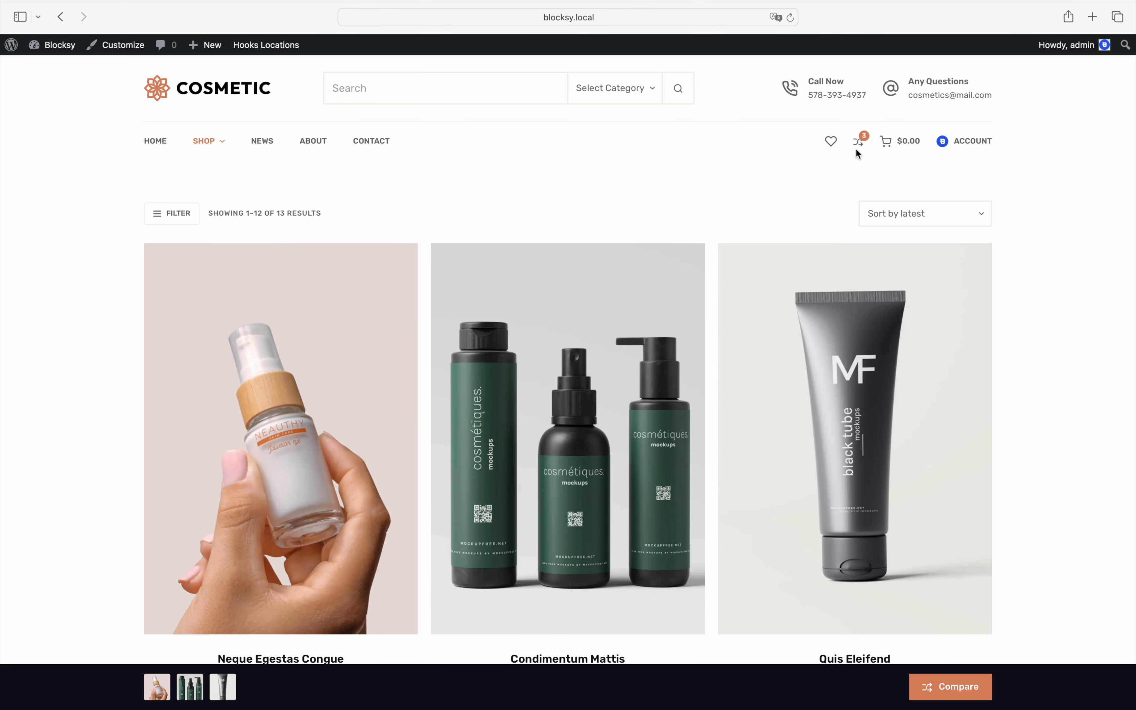
mouse_move(857, 149)
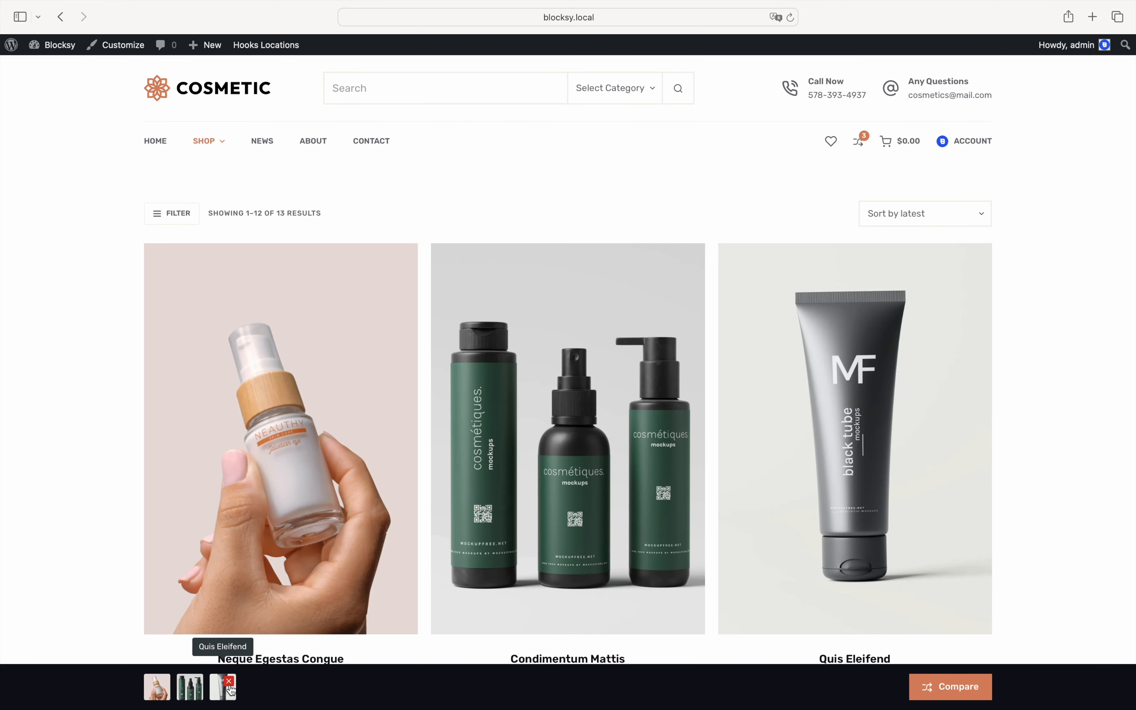
click(223, 686)
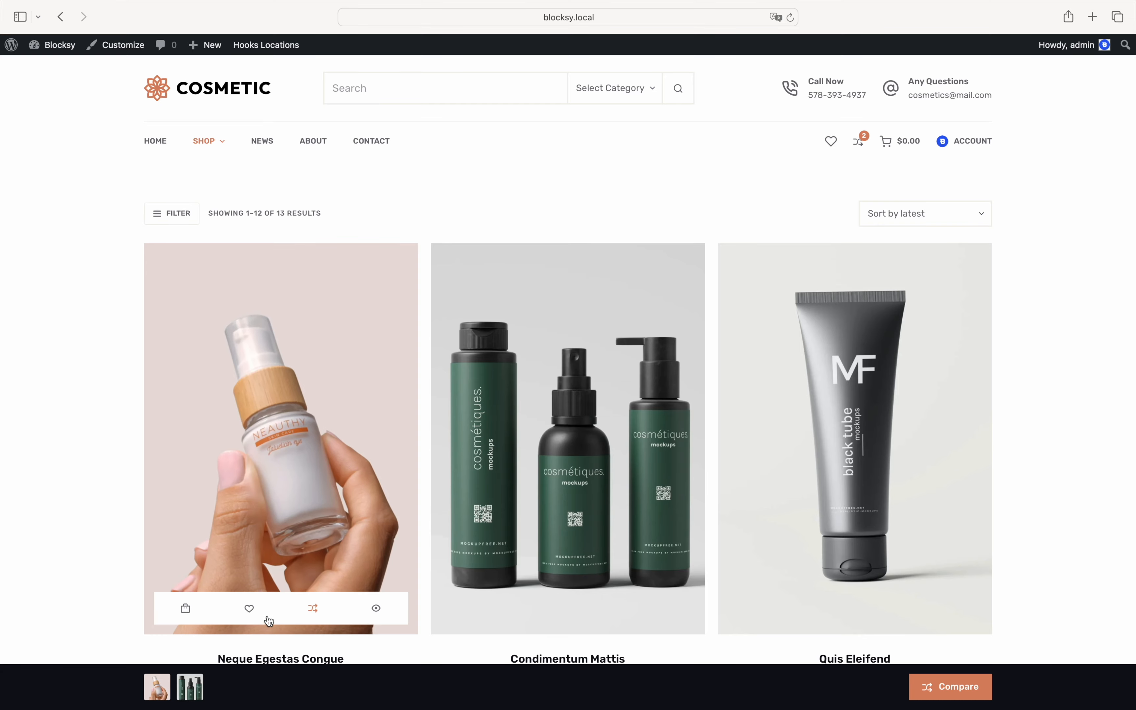
scroll(down, 3)
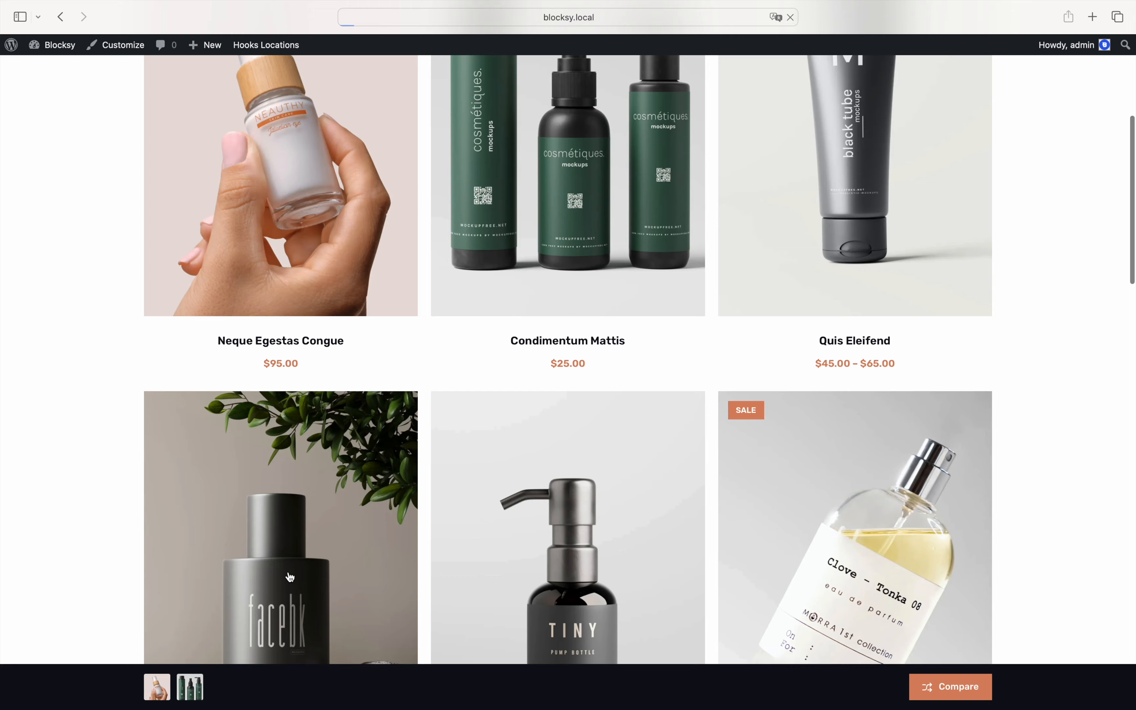
Add Posuere Sollicitudin to the comparison from its product page.
click(279, 527)
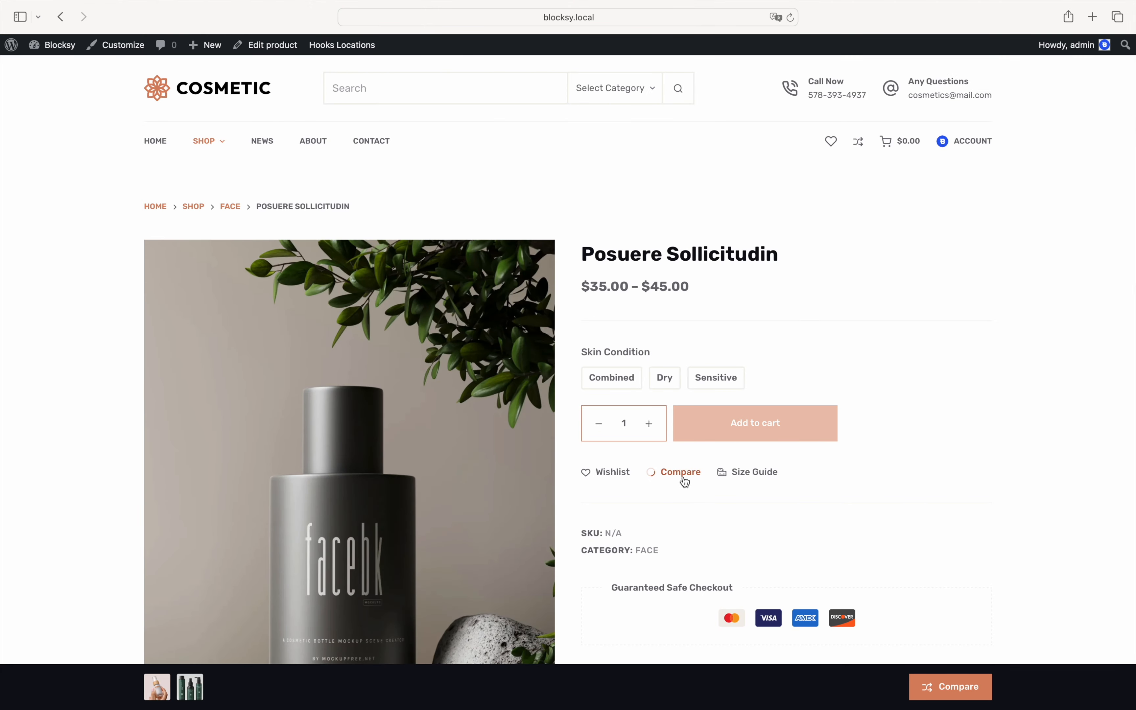
click(679, 471)
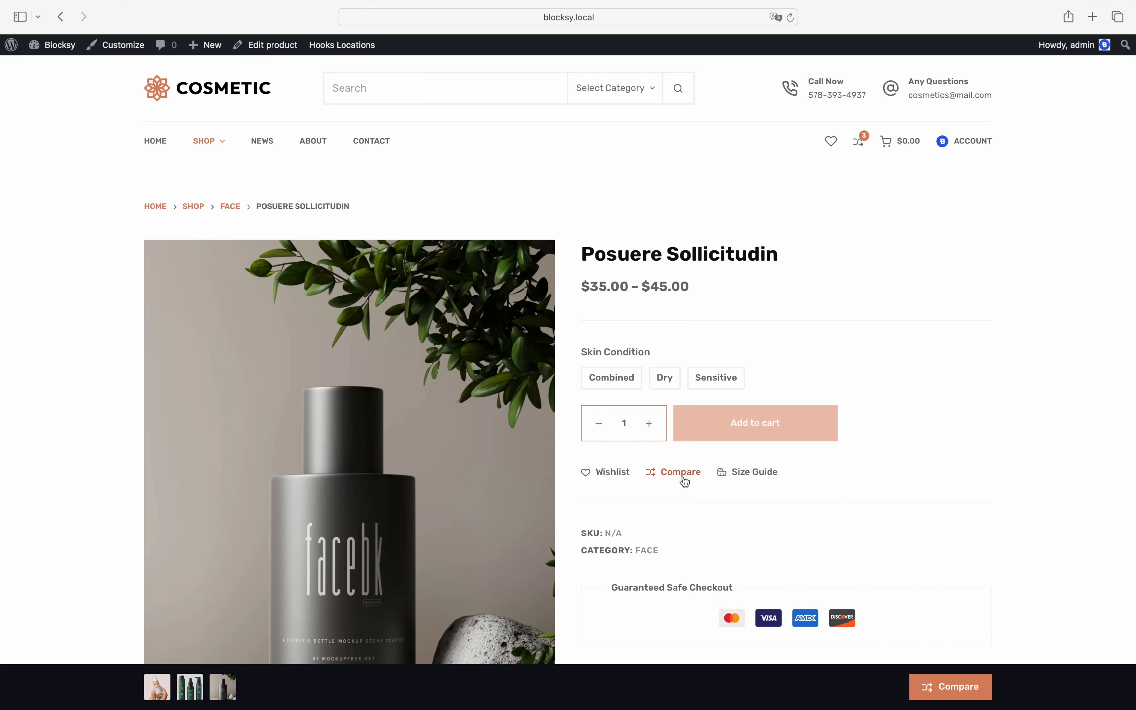
mouse_move(855, 141)
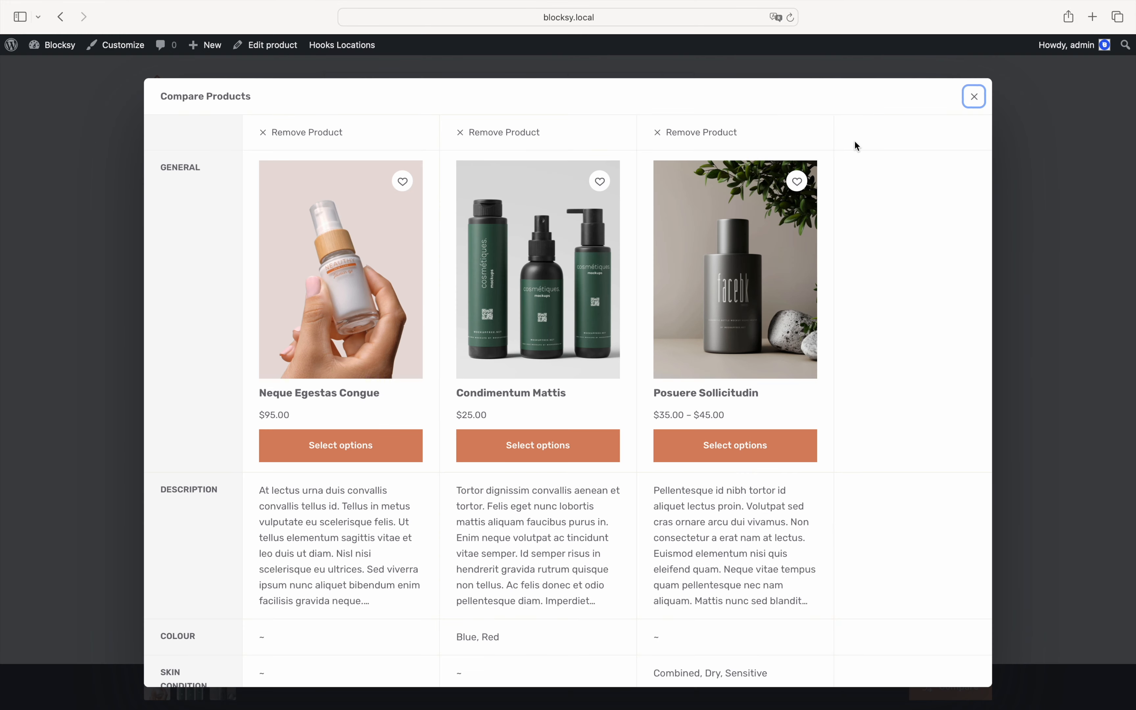
mouse_move(882, 194)
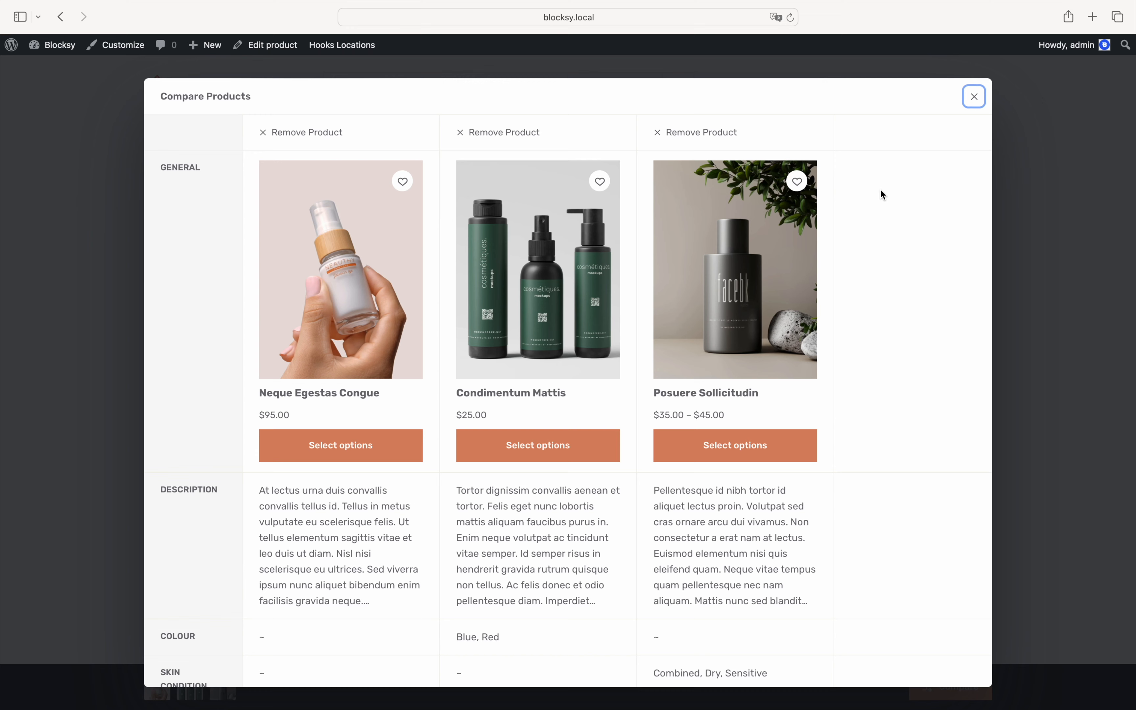
Scroll the Compare Products modal table down to availability for the three products.
scroll(down, 3)
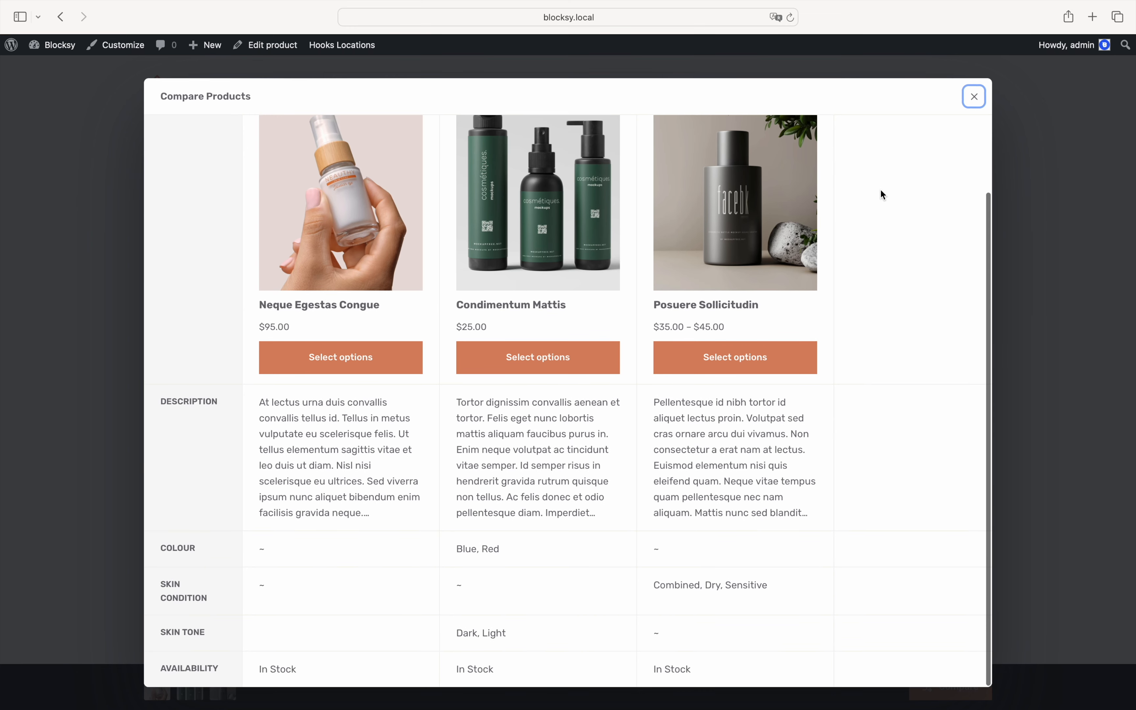